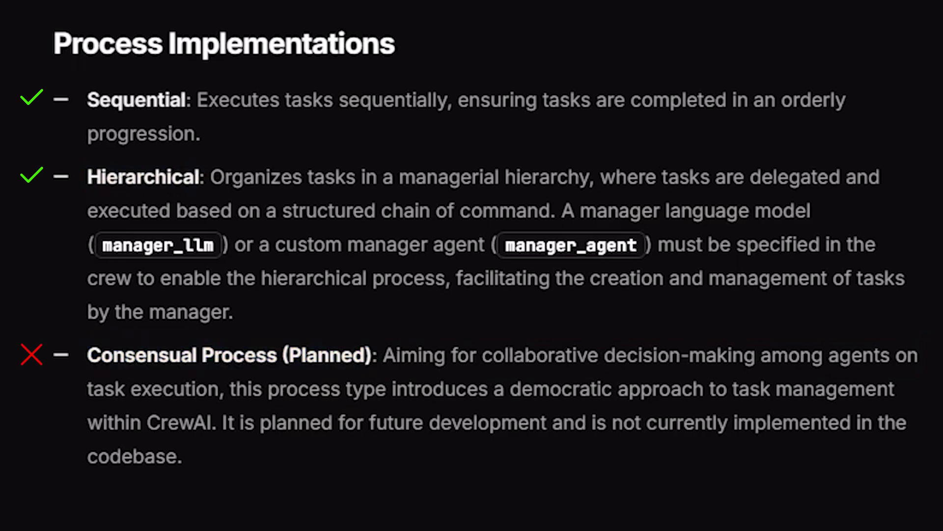
Step: Review the four pre-made SendMessage classes in the documentation table
{"action": "key", "text": "Escape"}
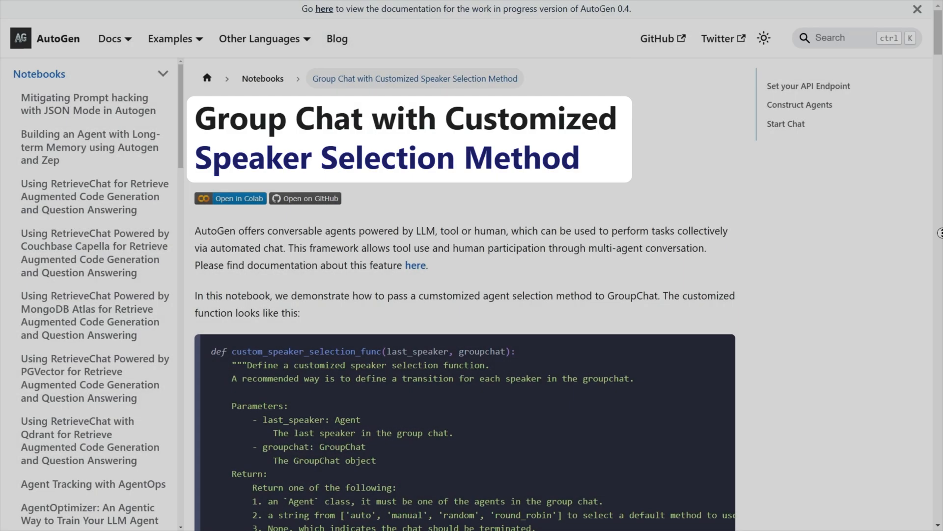
{"action": "scroll", "scroll_direction": "down", "scroll_amount": 3}
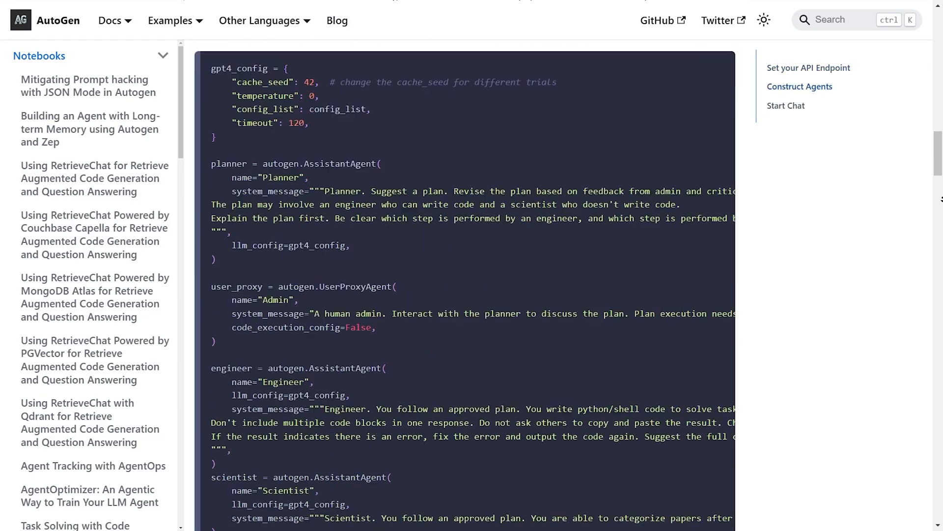
{"action": "scroll", "scroll_direction": "down", "scroll_amount": 3}
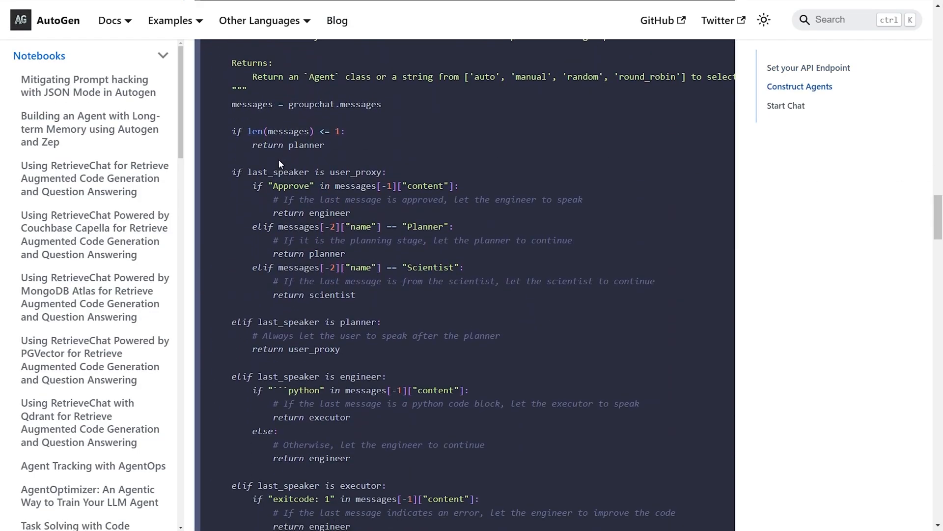
{"action": "mouse_move", "coordinate": [247, 230]}
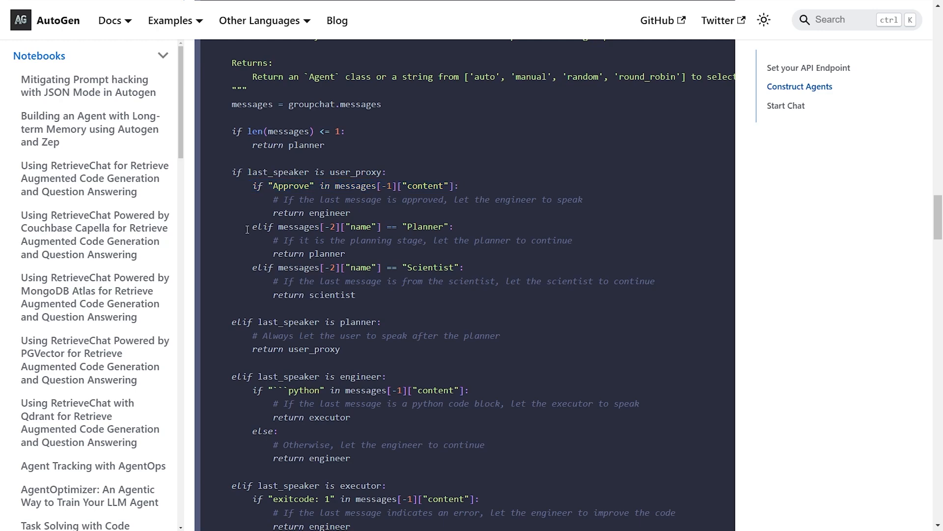
{"action": "scroll", "scroll_direction": "down", "scroll_amount": 3}
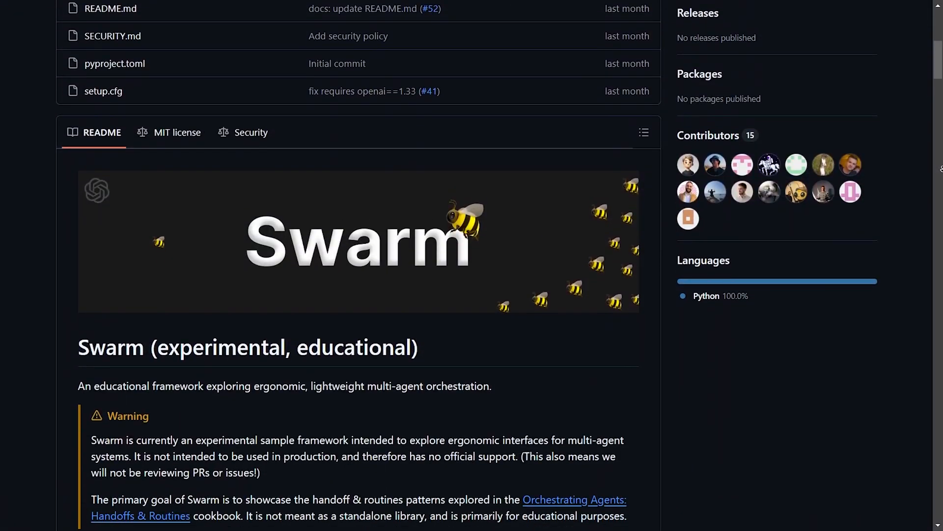
{"action": "scroll", "scroll_direction": "down", "scroll_amount": 3}
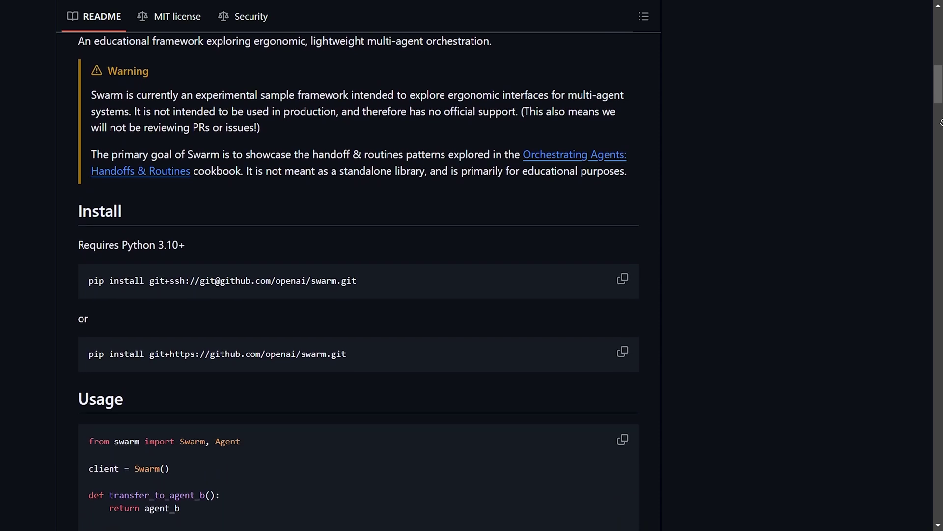
{"action": "scroll", "scroll_direction": "down", "scroll_amount": 3}
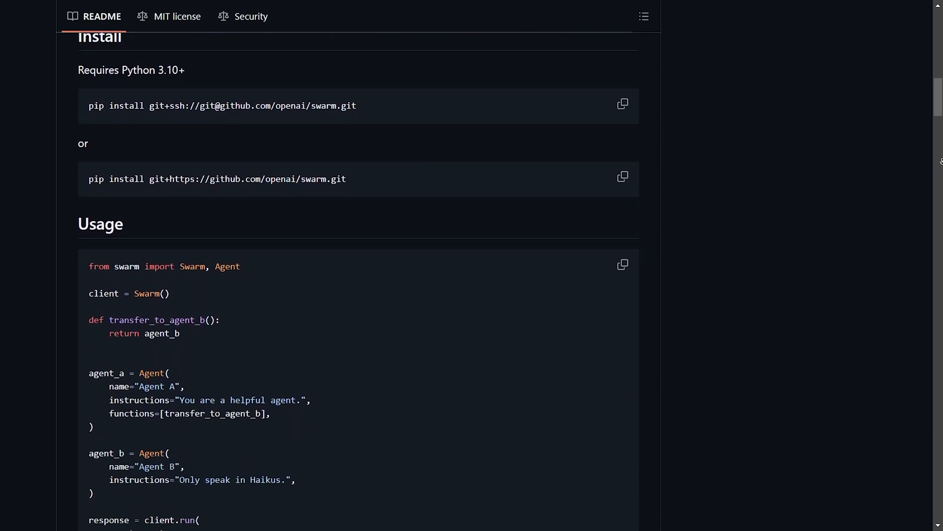
{"action": "scroll", "scroll_direction": "down", "scroll_amount": 3}
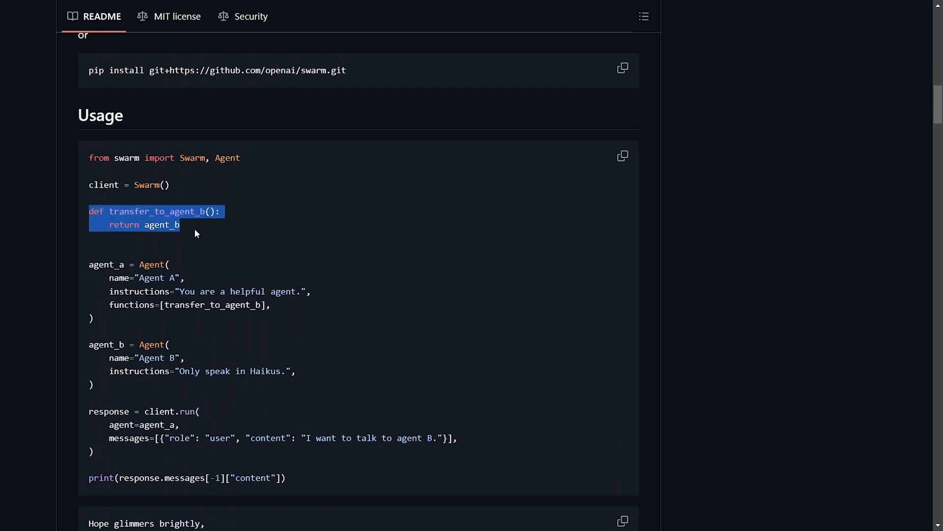
{"action": "left_click", "coordinate": [163, 6]}
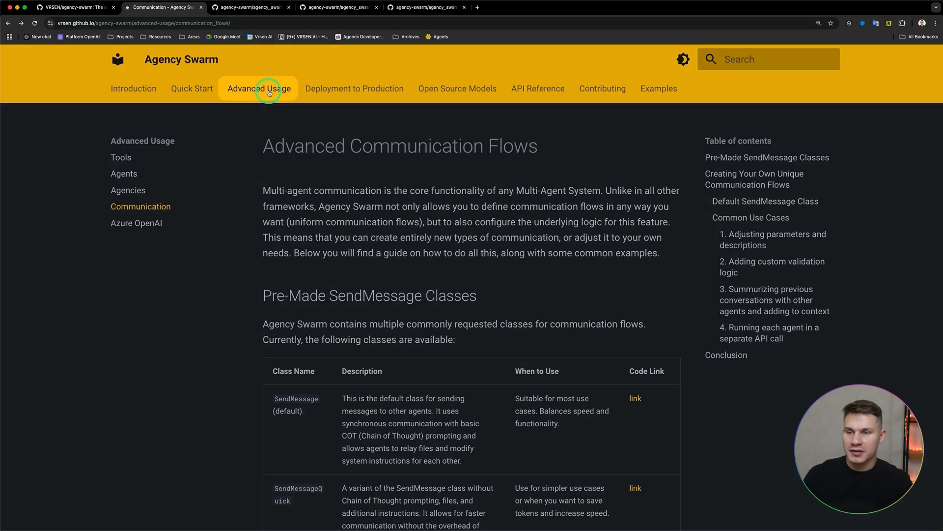
Step: Return to the SendMessage row and open its code link in a new tab
{"action": "scroll", "scroll_direction": "down", "scroll_amount": 3}
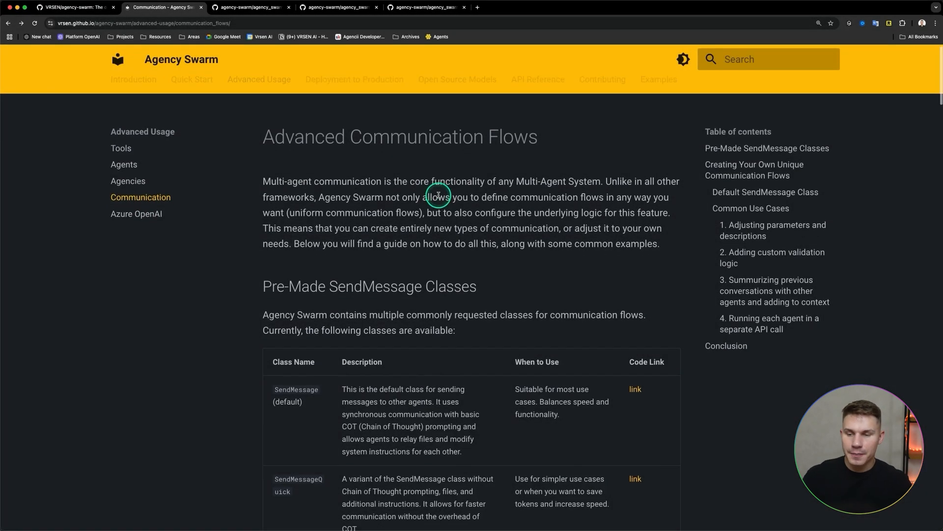
{"action": "scroll", "scroll_direction": "down", "scroll_amount": 3}
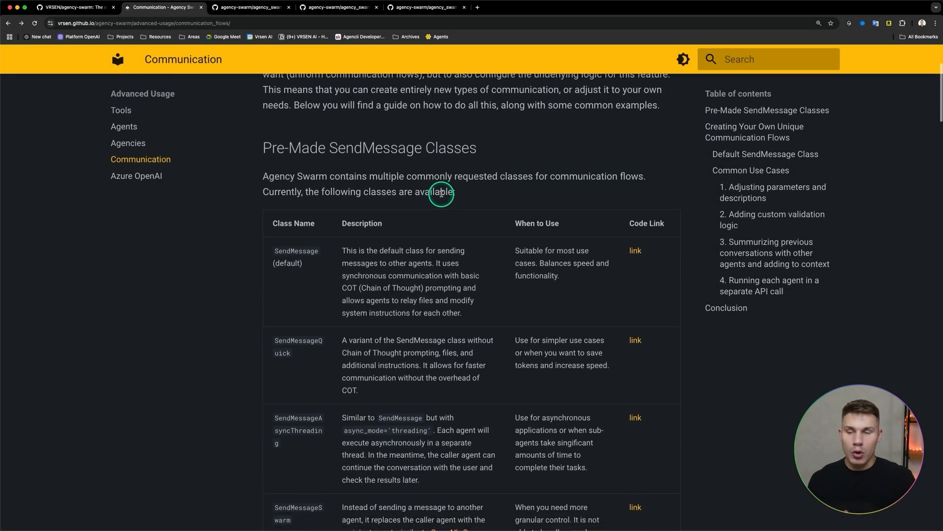
{"action": "scroll", "scroll_direction": "down", "scroll_amount": 3}
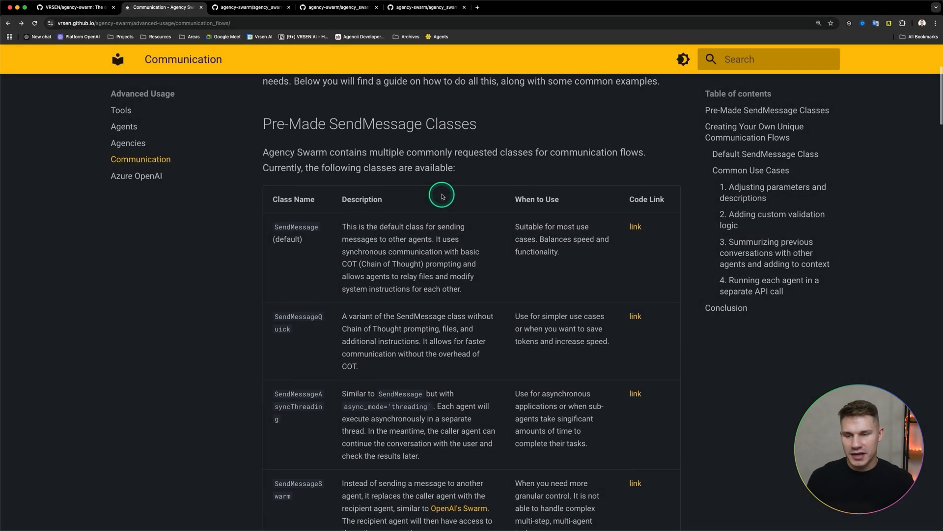
{"action": "scroll", "scroll_direction": "up", "scroll_amount": 3}
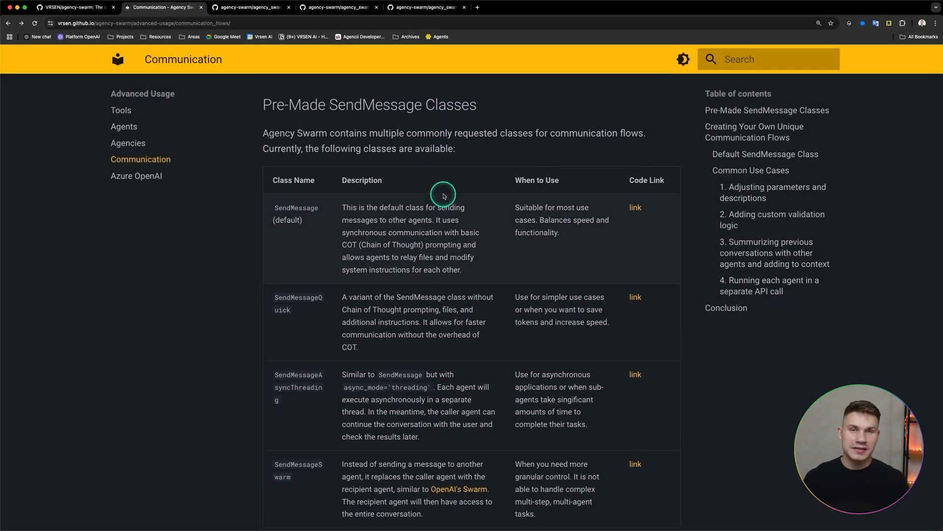
{"action": "mouse_move", "coordinate": [443, 196]}
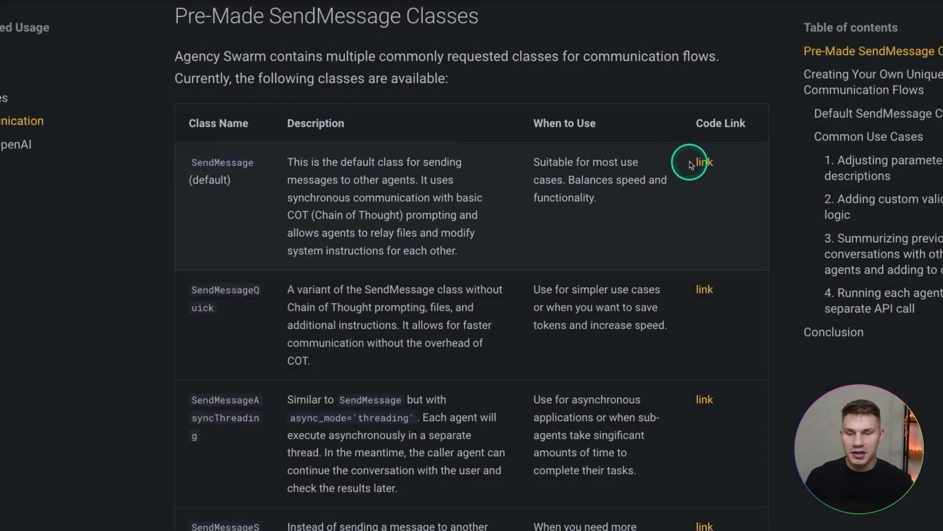
{"action": "scroll", "scroll_direction": "up", "scroll_amount": 3}
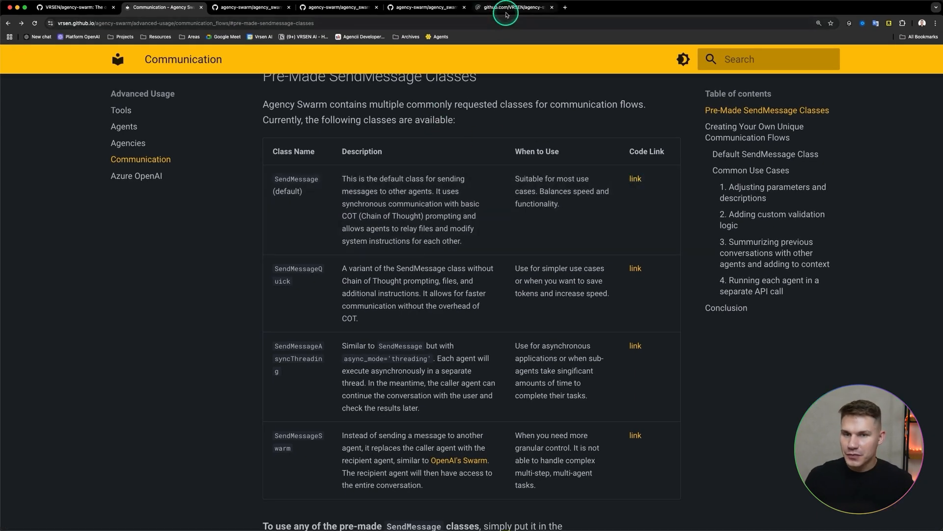
Step: Read SendMessage.py's message, file and additional_instructions fields, marking additional_instructions
{"action": "left_click", "coordinate": [511, 7]}
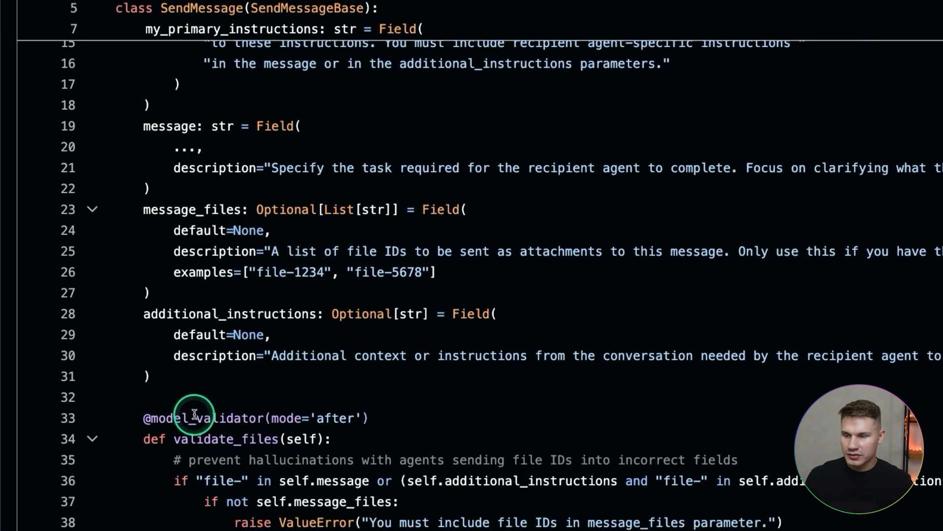
{"action": "scroll", "scroll_direction": "up", "scroll_amount": 3}
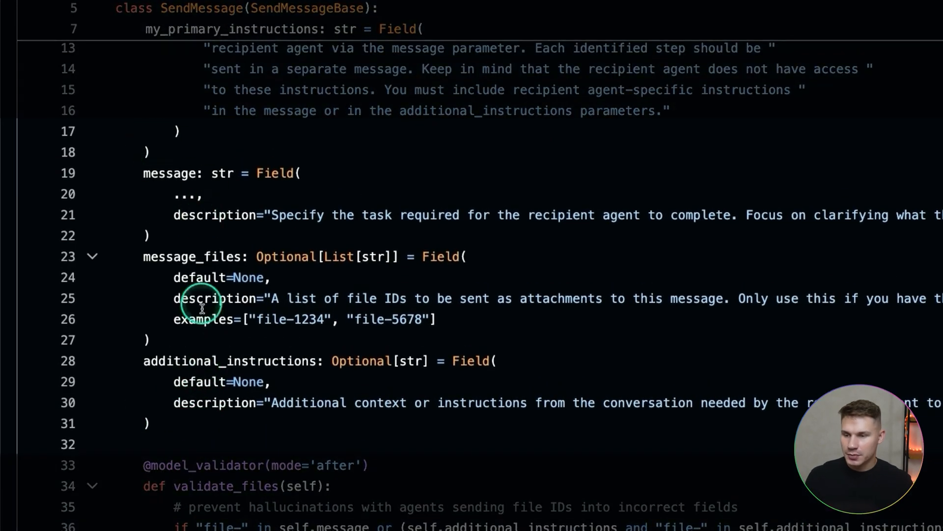
{"action": "double_click", "coordinate": [194, 257]}
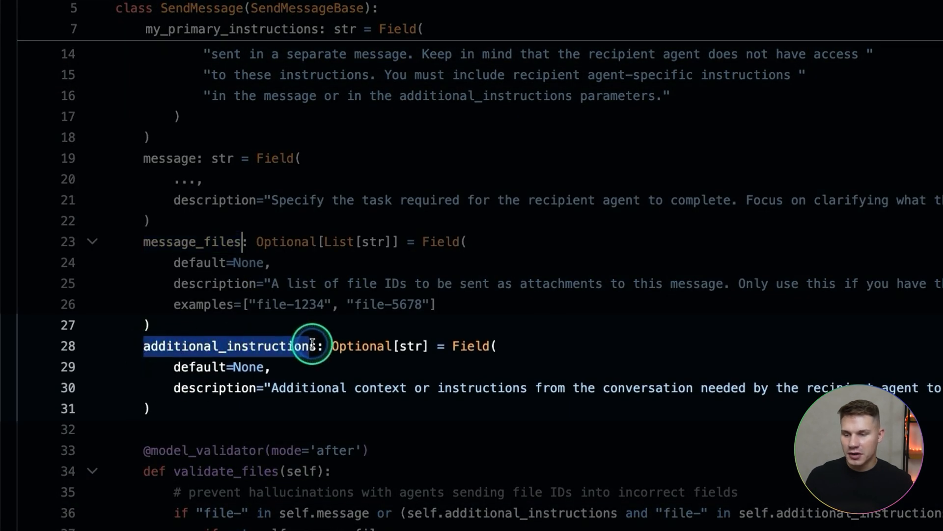
{"action": "scroll", "scroll_direction": "up", "scroll_amount": 3}
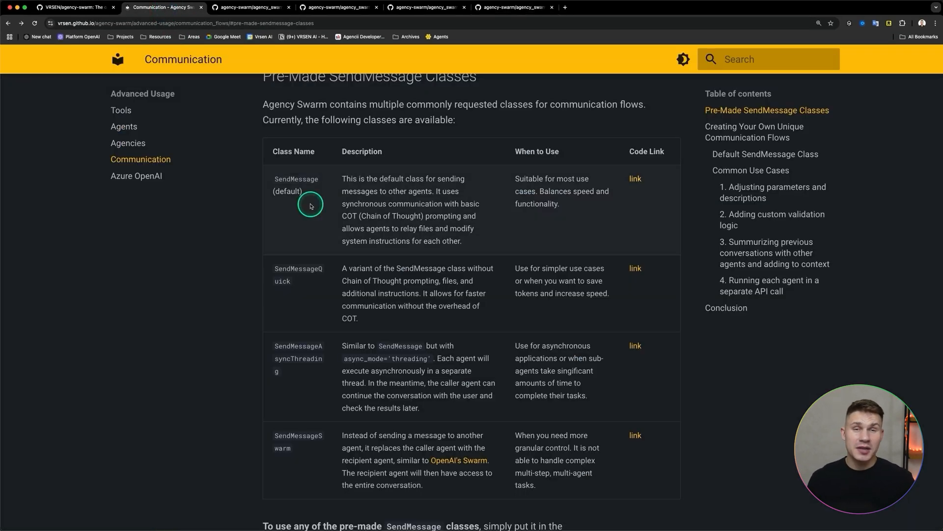
{"action": "mouse_move", "coordinate": [335, 214]}
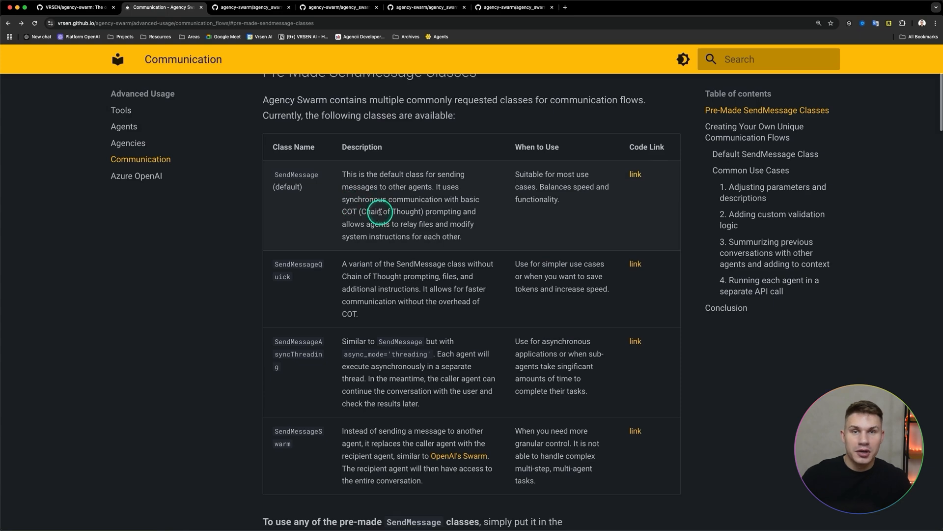
{"action": "mouse_move", "coordinate": [389, 207]}
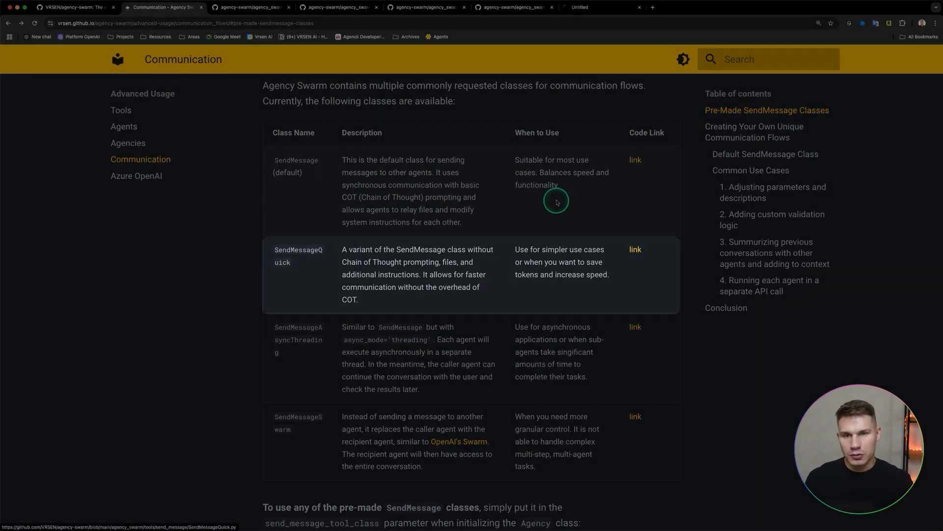
Step: Review SendMessageQuick's single message field, then open the SendMessageAsyncThreading source
{"action": "left_click", "coordinate": [635, 249]}
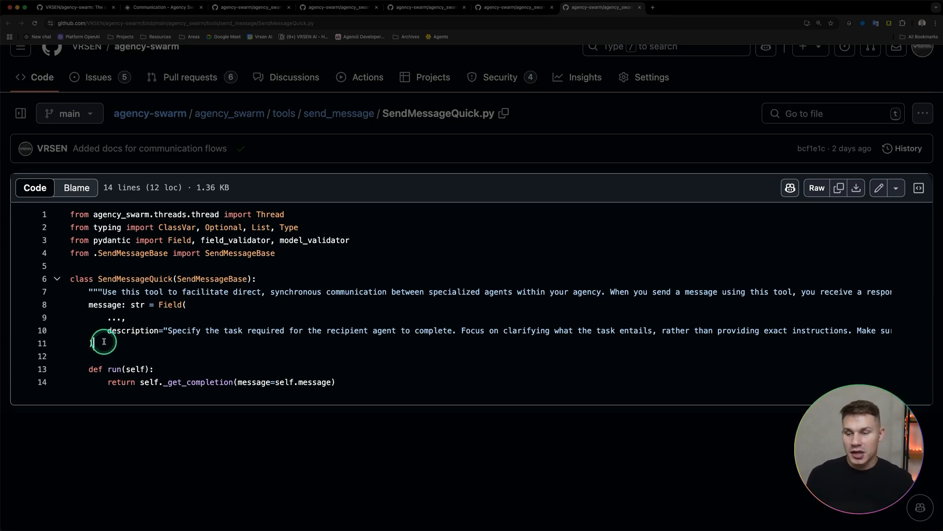
{"action": "mouse_move", "coordinate": [182, 295]}
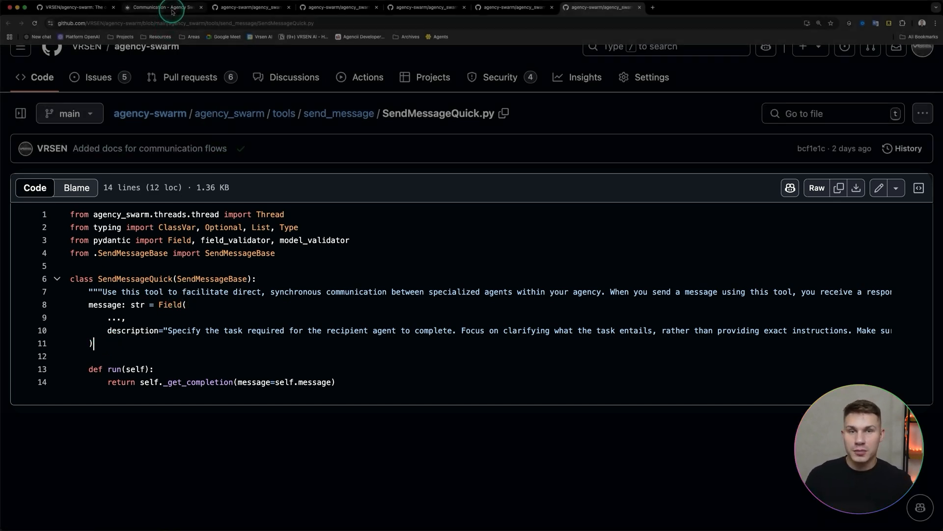
{"action": "left_click", "coordinate": [162, 7]}
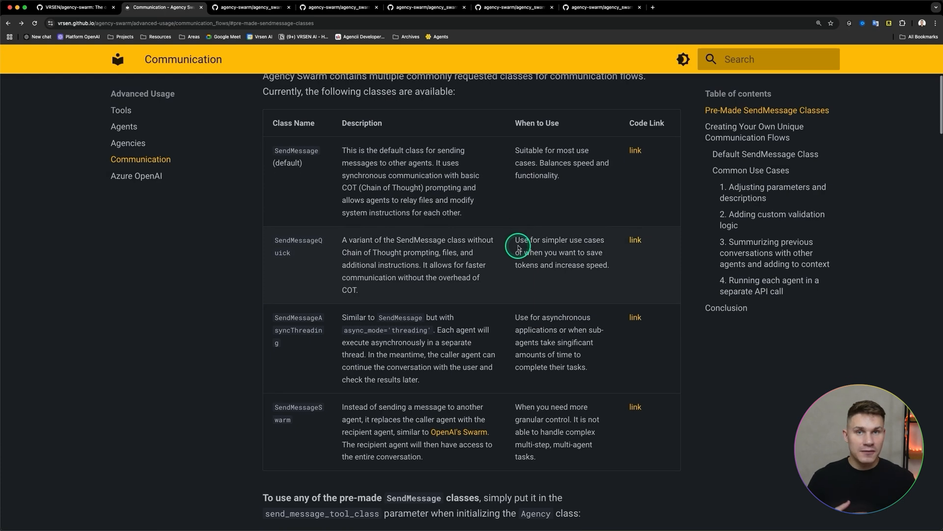
{"action": "scroll", "scroll_direction": "down", "scroll_amount": 3}
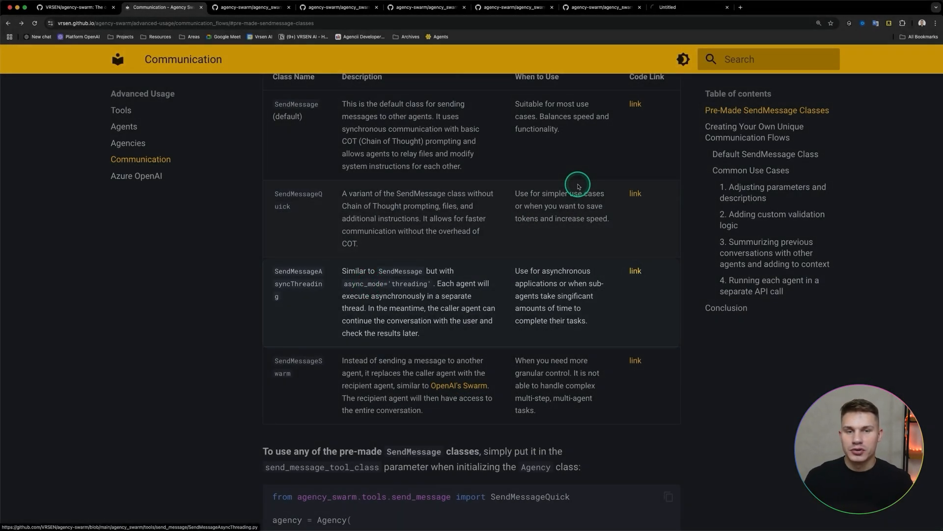
{"action": "left_click", "coordinate": [635, 270]}
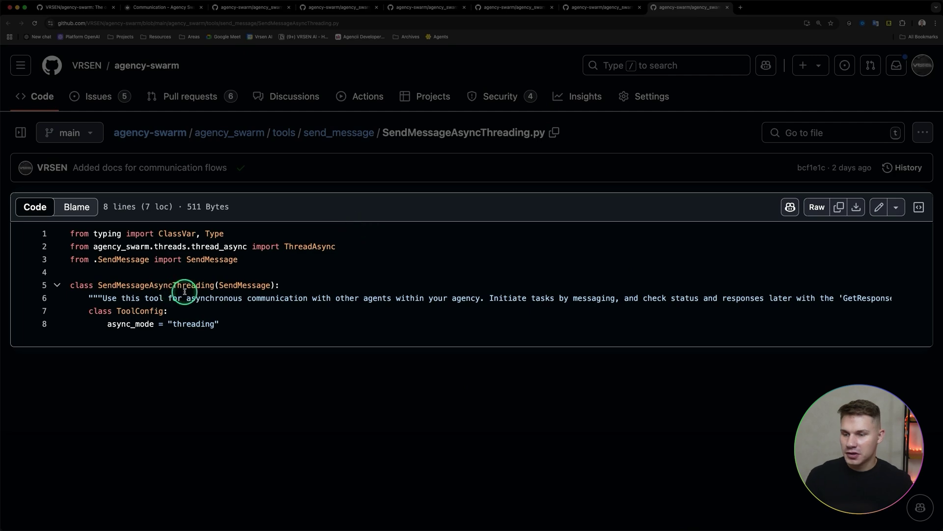
{"action": "mouse_move", "coordinate": [196, 331]}
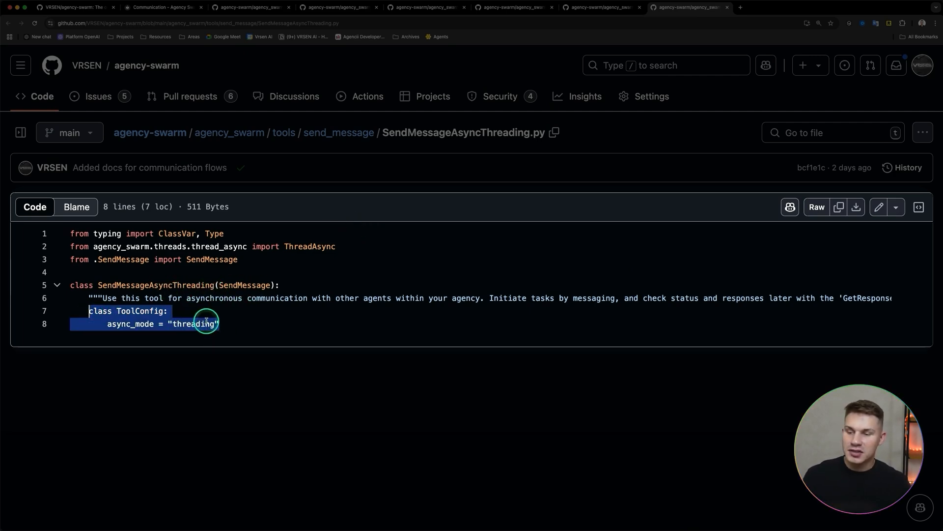
Step: Read SendMessageAsyncThreading's ToolConfig setting async_mode to threading
{"action": "left_click", "coordinate": [227, 324]}
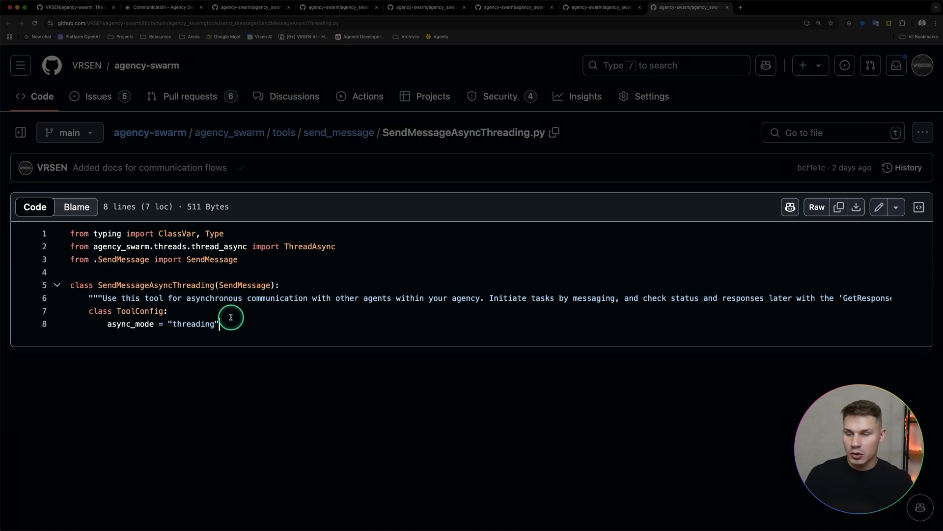
{"action": "mouse_move", "coordinate": [267, 285]}
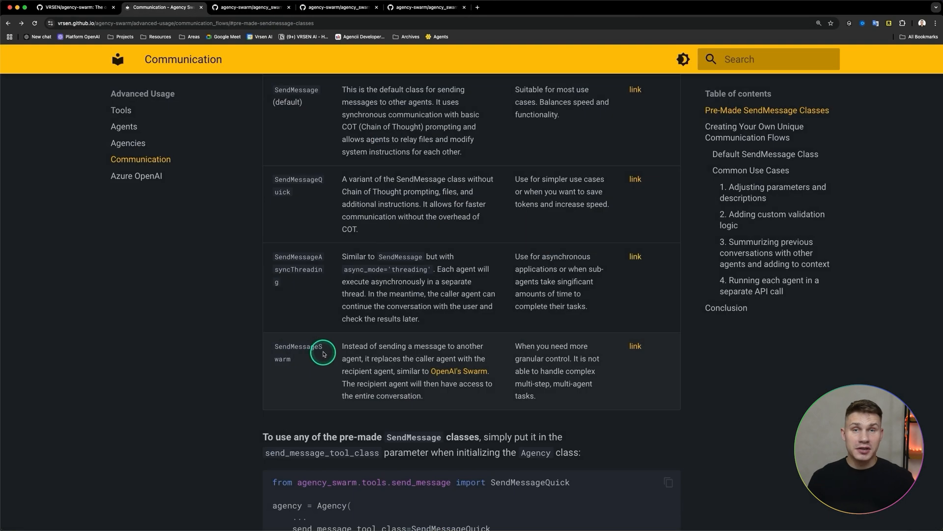
Step: Read SendMessageSwarm.py's ToolConfig and its run method that reroutes to the recipient
{"action": "scroll", "scroll_direction": "down", "scroll_amount": 3}
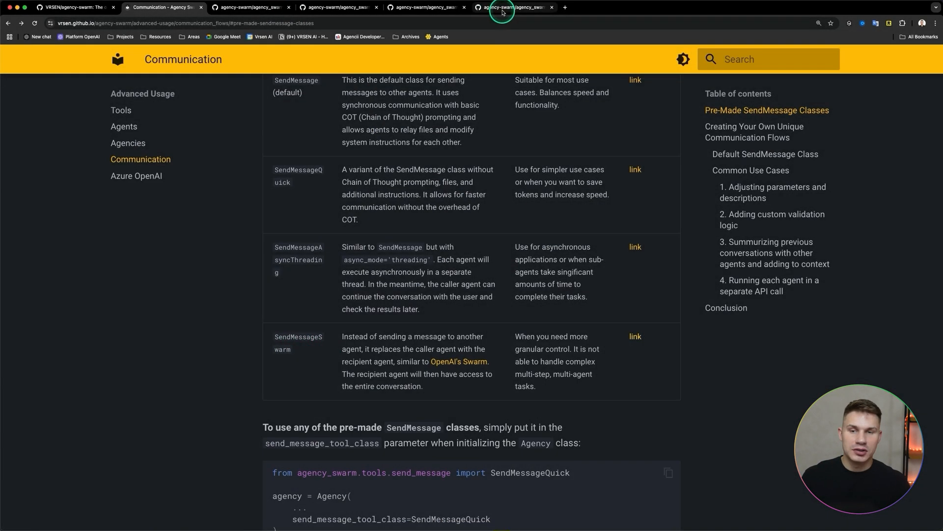
{"action": "left_click", "coordinate": [511, 7]}
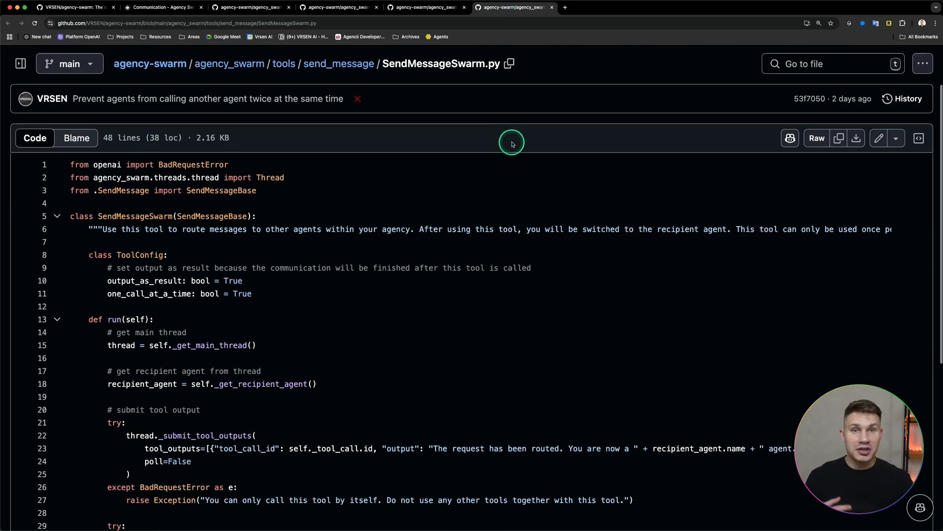
{"action": "scroll", "scroll_direction": "up", "scroll_amount": 3}
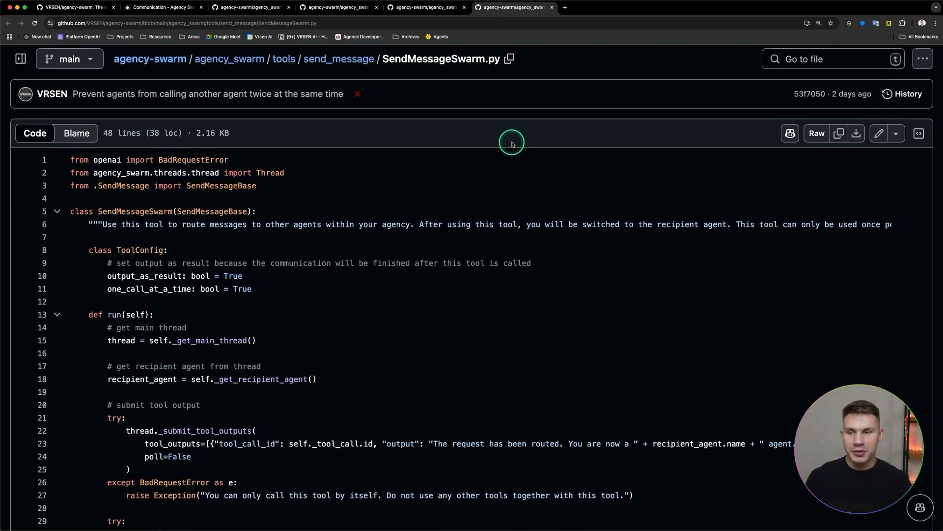
{"action": "mouse_move", "coordinate": [515, 145]}
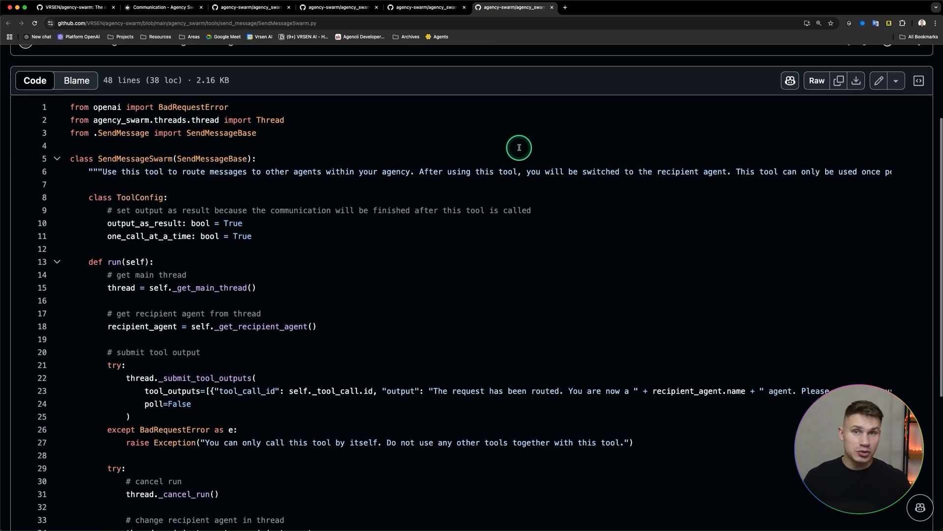
{"action": "scroll", "scroll_direction": "up", "scroll_amount": 3}
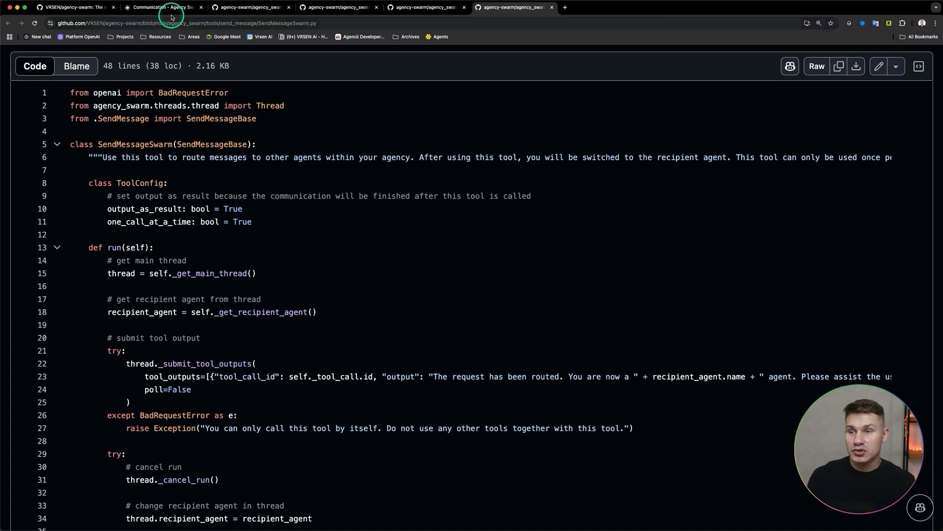
Step: Read the example passing SendMessageQuick as send_message_tool_class to the Agency
{"action": "left_click", "coordinate": [161, 8]}
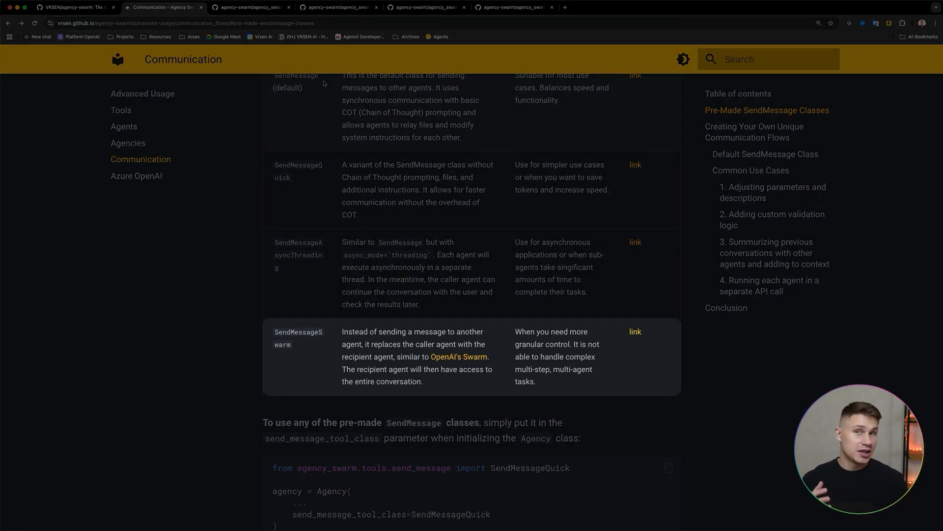
{"action": "scroll", "scroll_direction": "up", "scroll_amount": 3}
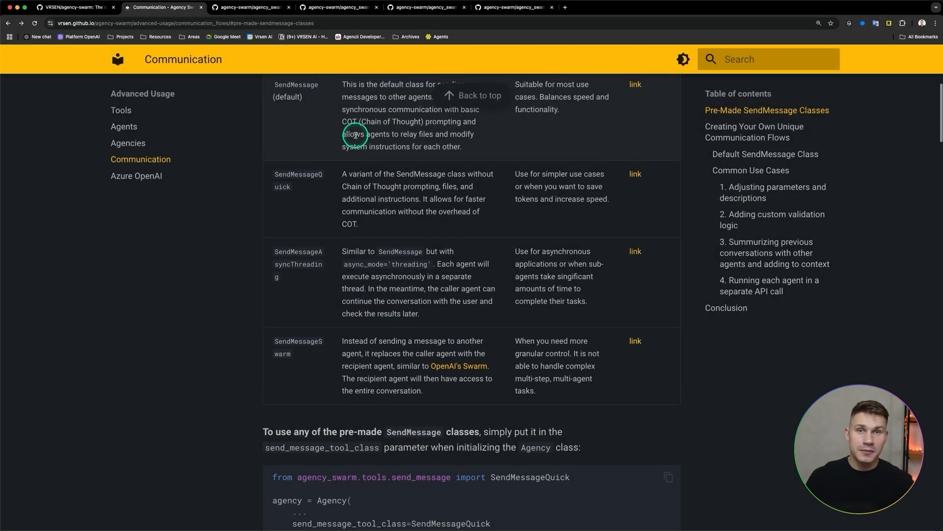
{"action": "scroll", "scroll_direction": "down", "scroll_amount": 3}
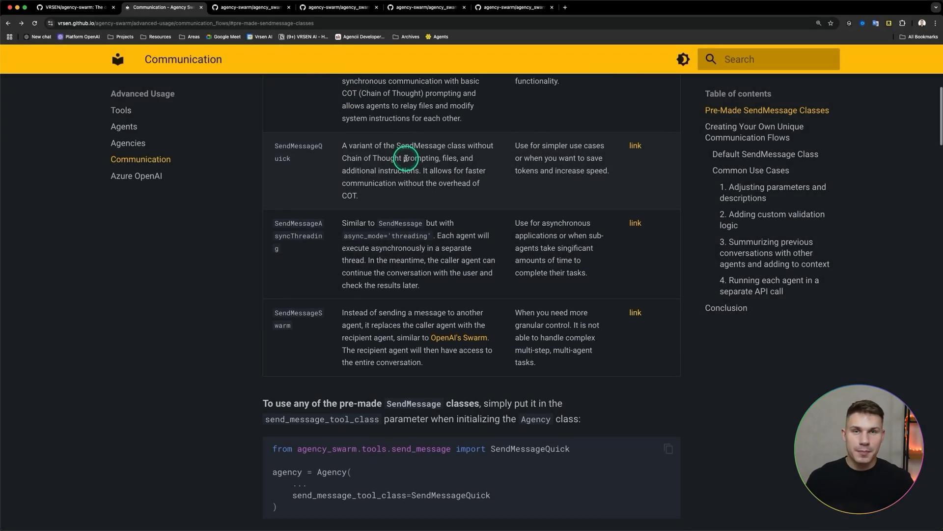
{"action": "scroll", "scroll_direction": "down", "scroll_amount": 3}
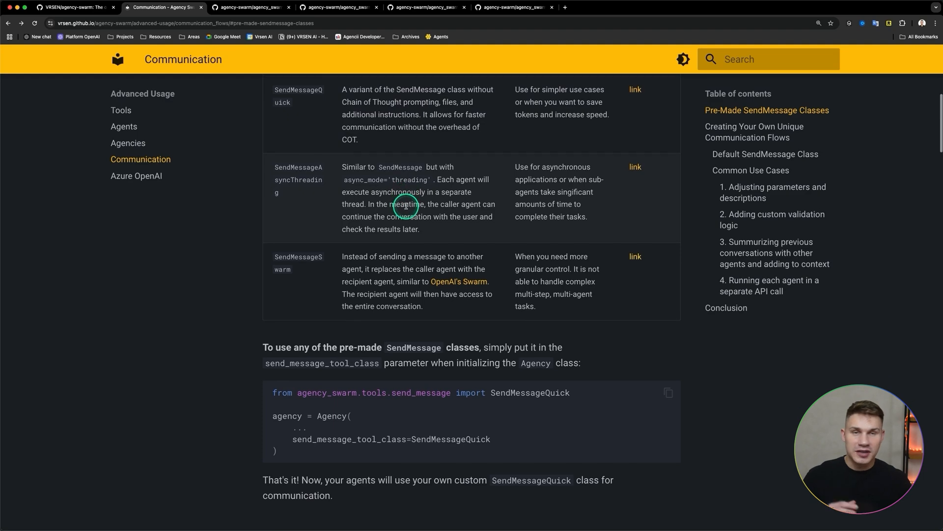
{"action": "scroll", "scroll_direction": "down", "scroll_amount": 3}
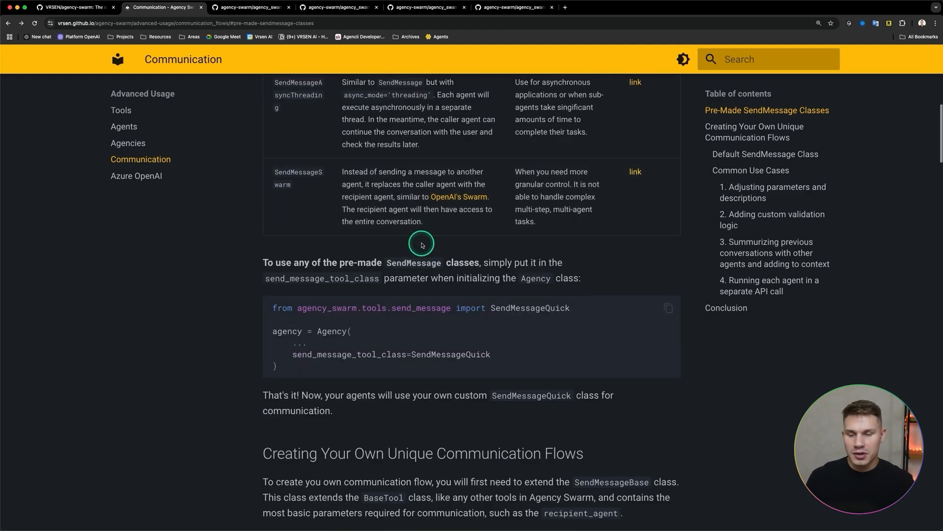
{"action": "scroll", "scroll_direction": "down", "scroll_amount": 3}
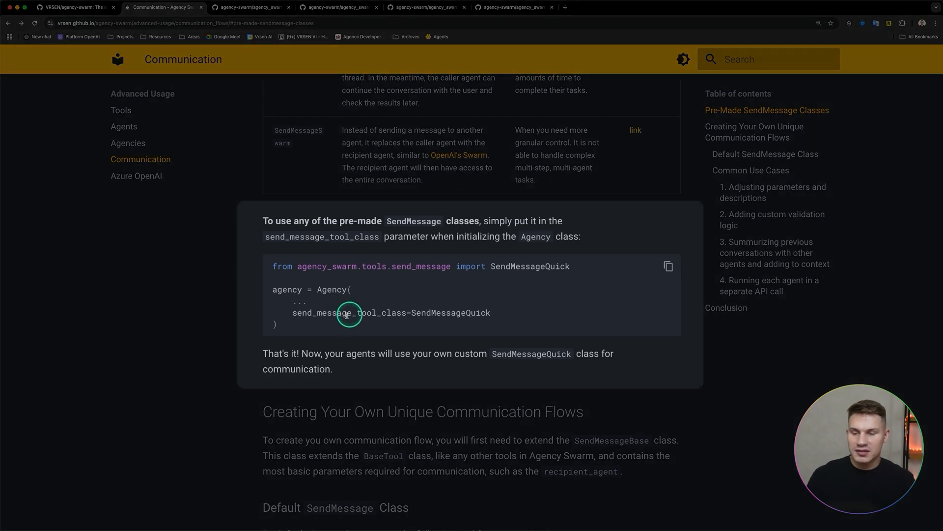
{"action": "double_click", "coordinate": [343, 312]}
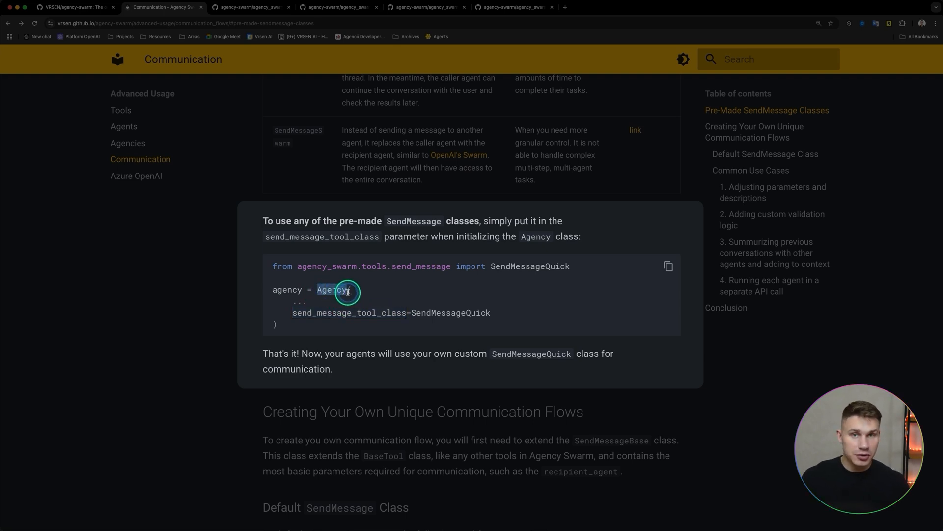
{"action": "mouse_move", "coordinate": [449, 306]}
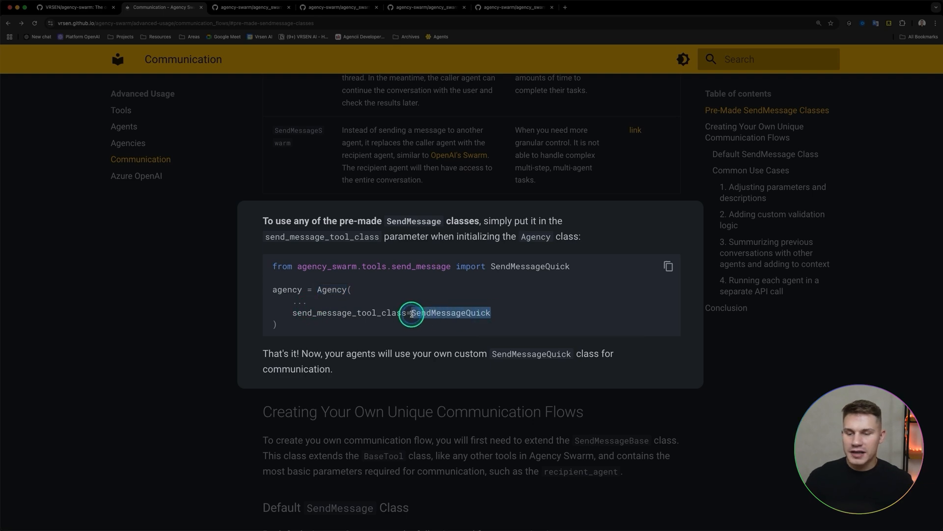
{"action": "mouse_move", "coordinate": [405, 313]}
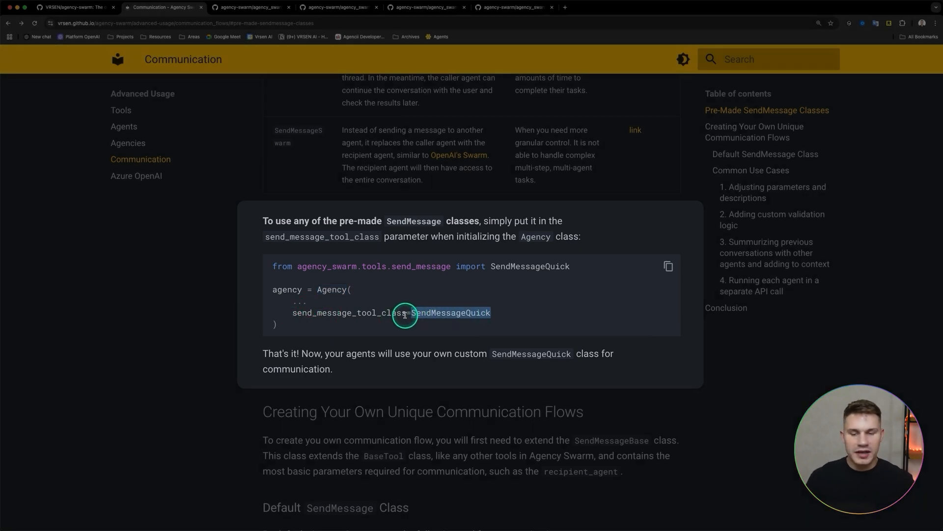
{"action": "scroll", "scroll_direction": "down", "scroll_amount": 3}
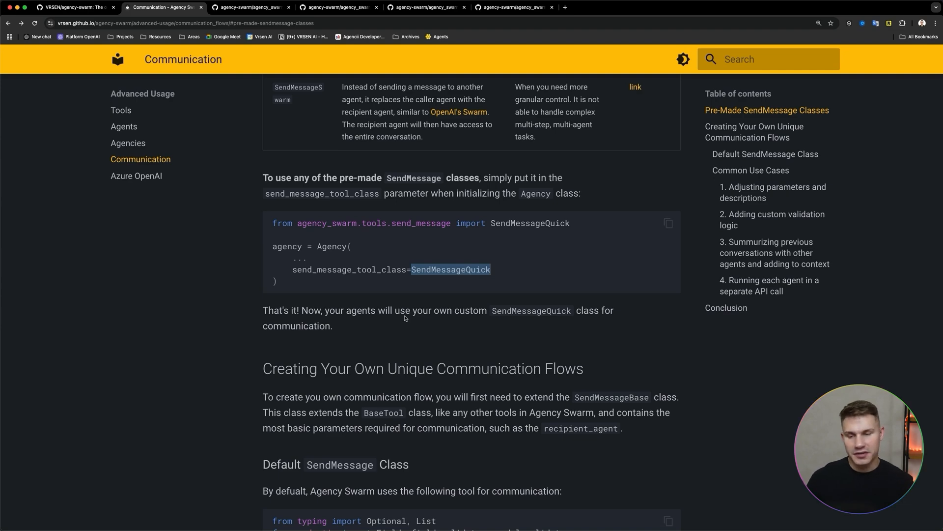
{"action": "scroll", "scroll_direction": "down", "scroll_amount": 3}
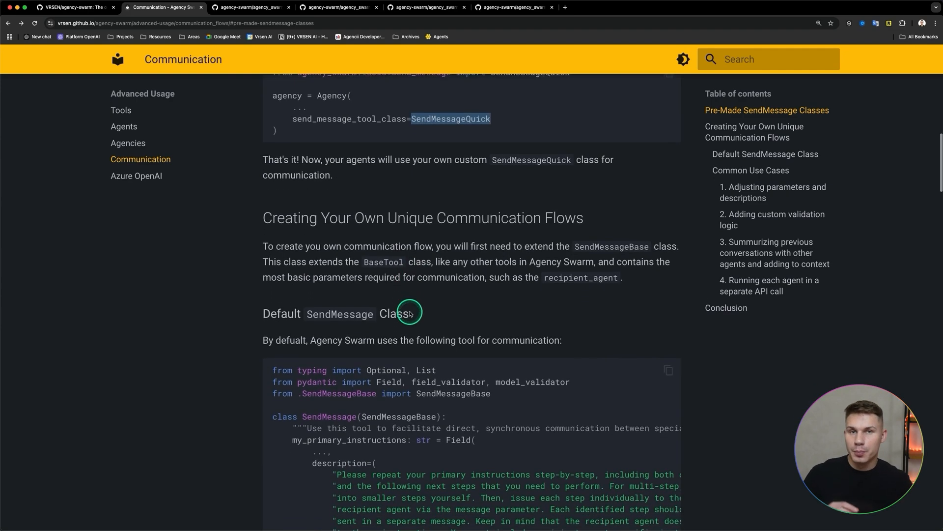
{"action": "scroll", "scroll_direction": "down", "scroll_amount": 3}
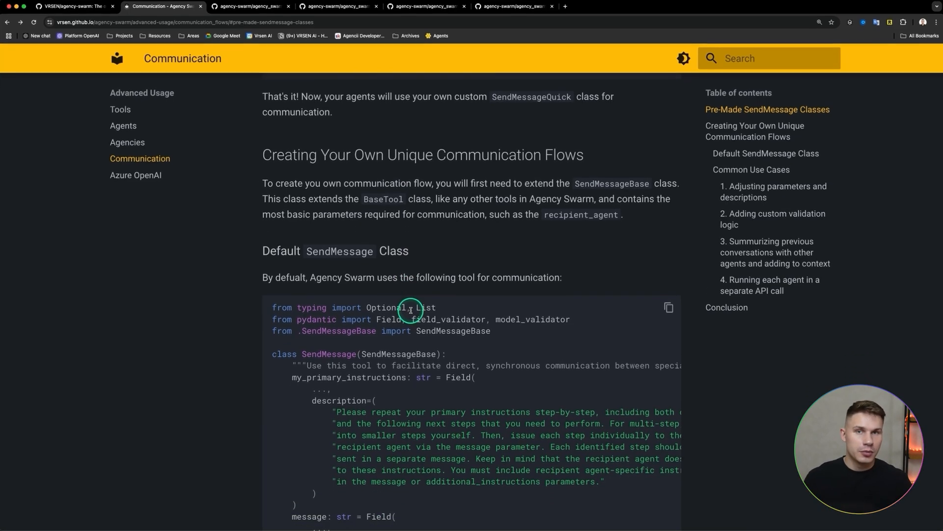
Step: Inspect SendMessageBase's recipient field, then return to the default SendMessage code
{"action": "scroll", "scroll_direction": "down", "scroll_amount": 3}
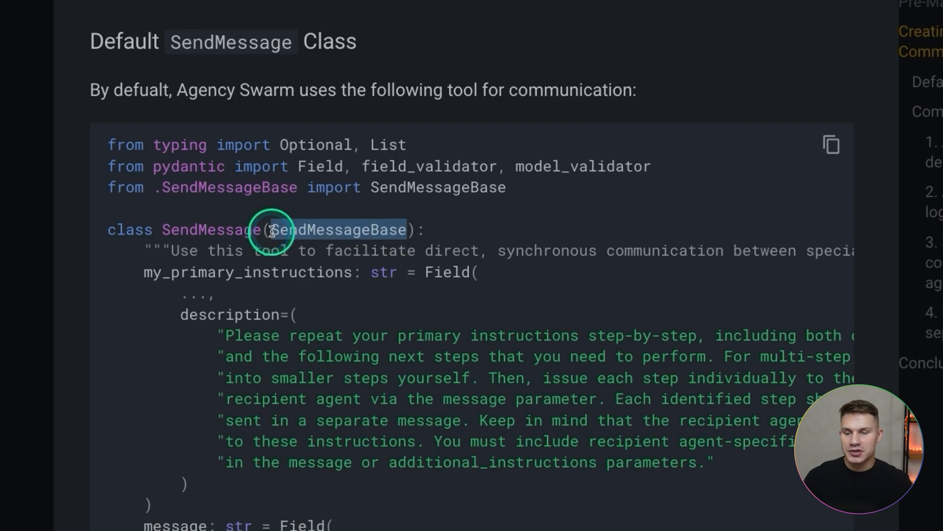
{"action": "mouse_move", "coordinate": [405, 245]}
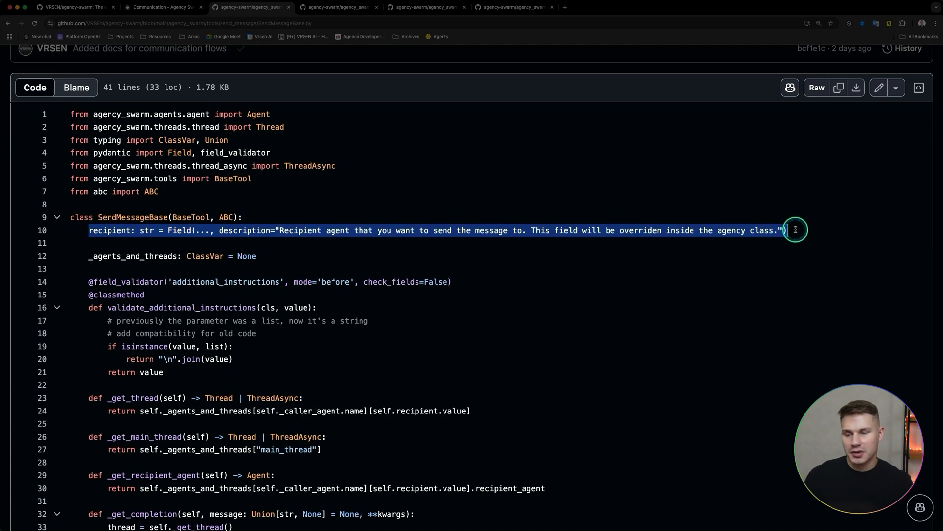
{"action": "scroll", "scroll_direction": "up", "scroll_amount": 3}
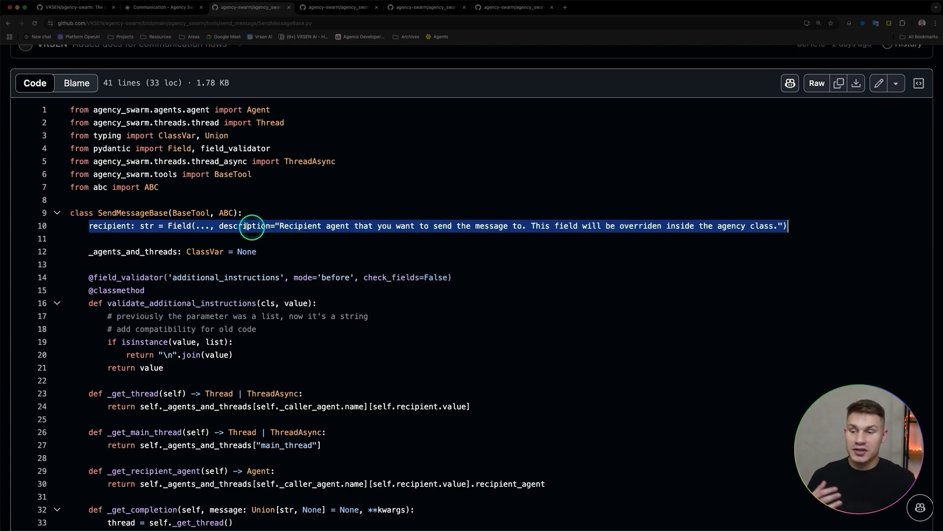
{"action": "mouse_move", "coordinate": [252, 148]}
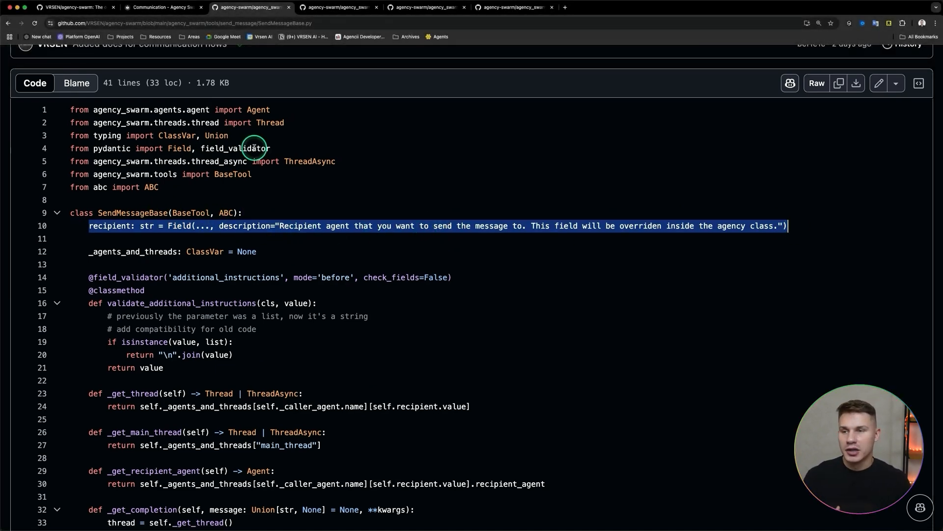
{"action": "left_click", "coordinate": [161, 7]}
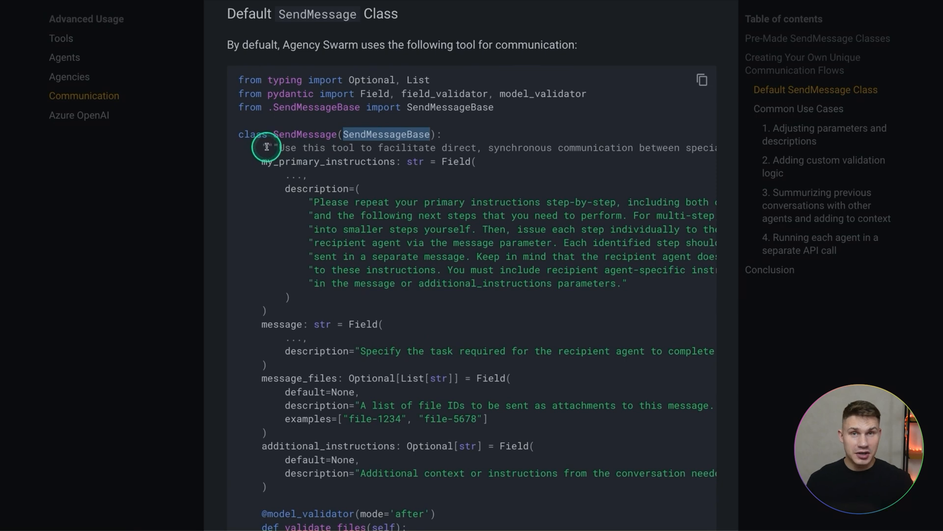
{"action": "mouse_move", "coordinate": [295, 149]}
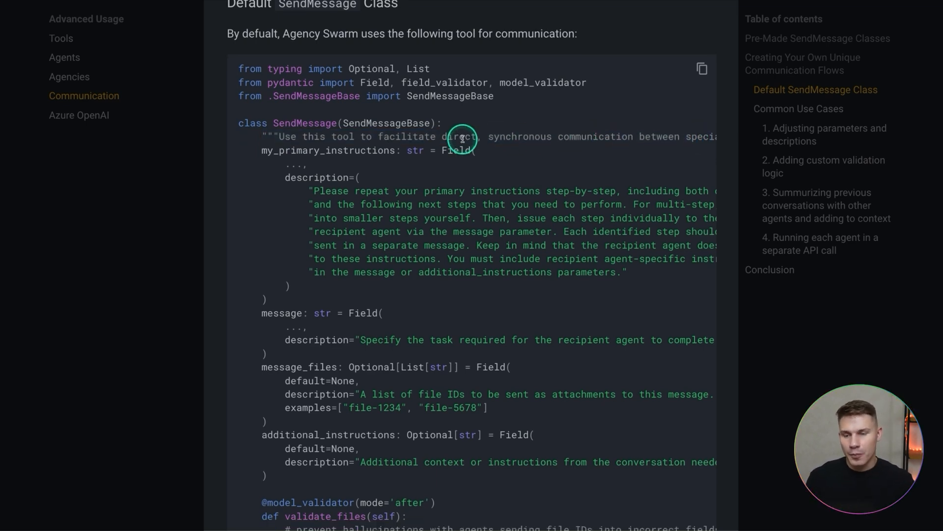
Step: Scroll past the validator, run method and component breakdown to the SendMessageTask example
{"action": "scroll", "scroll_direction": "down", "scroll_amount": 3}
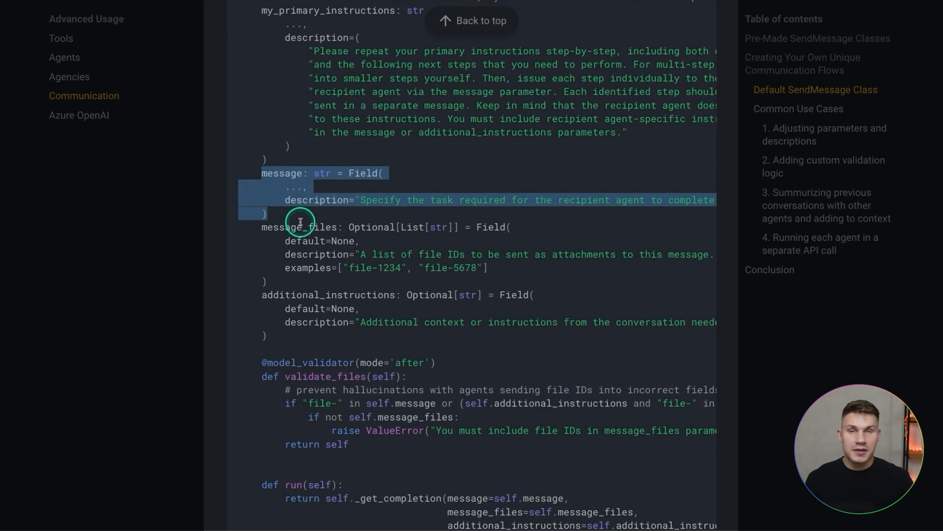
{"action": "scroll", "scroll_direction": "down", "scroll_amount": 3}
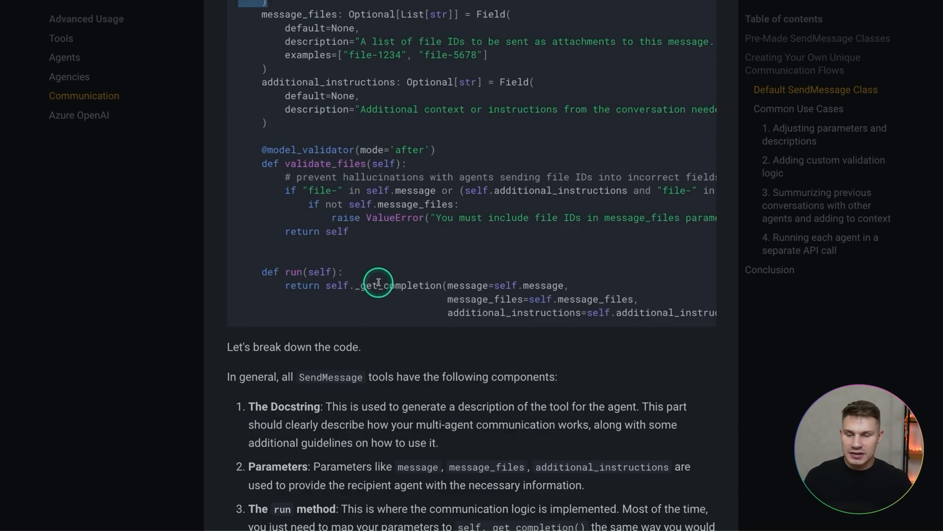
{"action": "scroll", "scroll_direction": "up", "scroll_amount": 3}
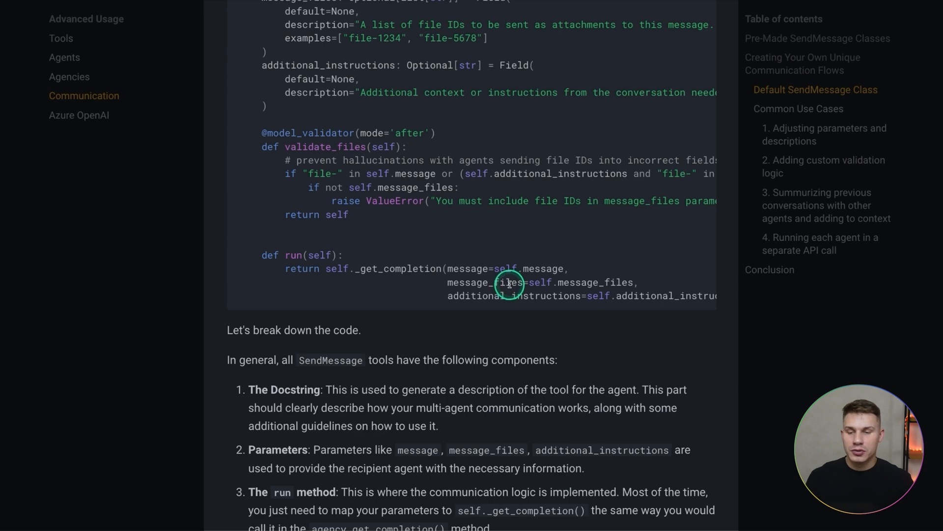
{"action": "mouse_move", "coordinate": [369, 268]}
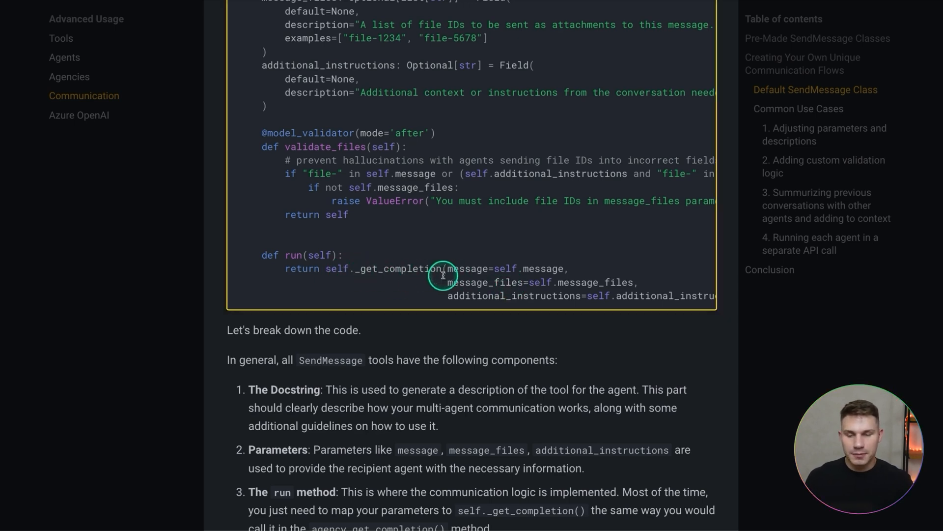
{"action": "scroll", "scroll_direction": "down", "scroll_amount": 3}
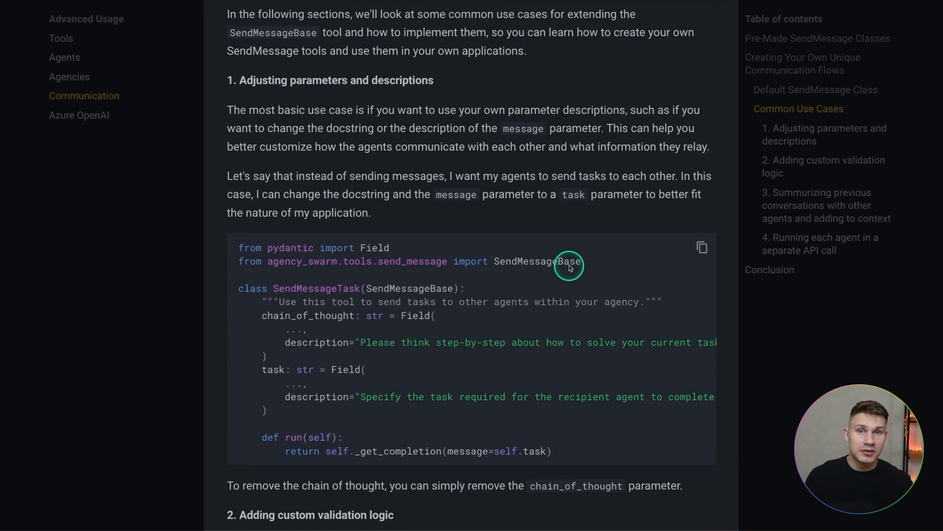
{"action": "scroll", "scroll_direction": "down", "scroll_amount": 3}
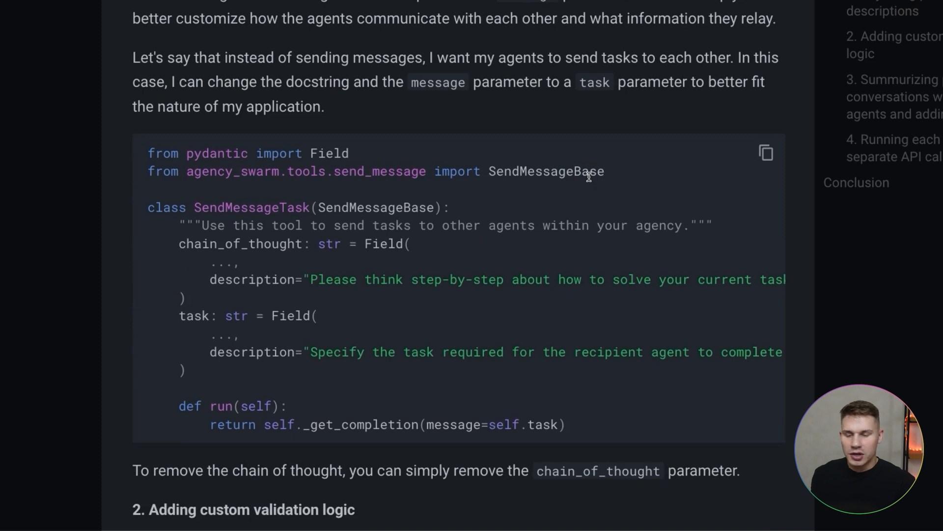
{"action": "scroll", "scroll_direction": "down", "scroll_amount": 3}
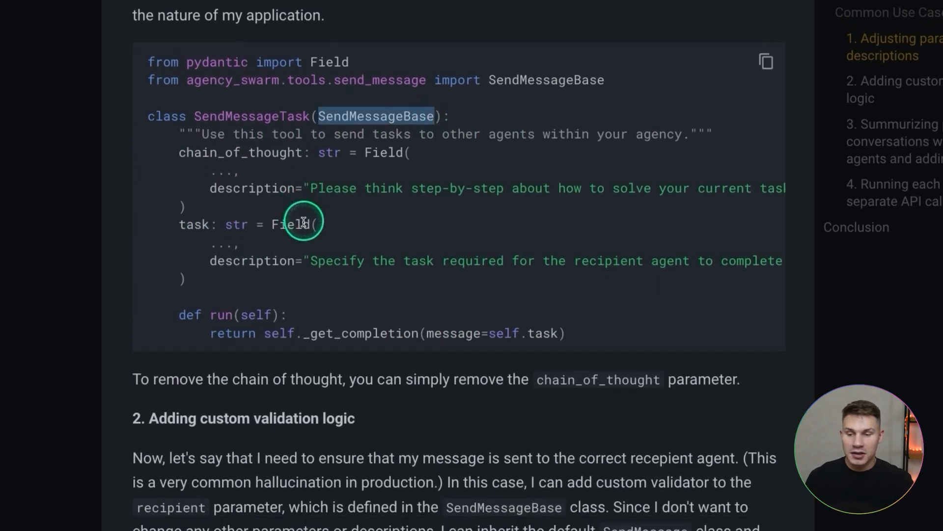
{"action": "mouse_move", "coordinate": [416, 134]}
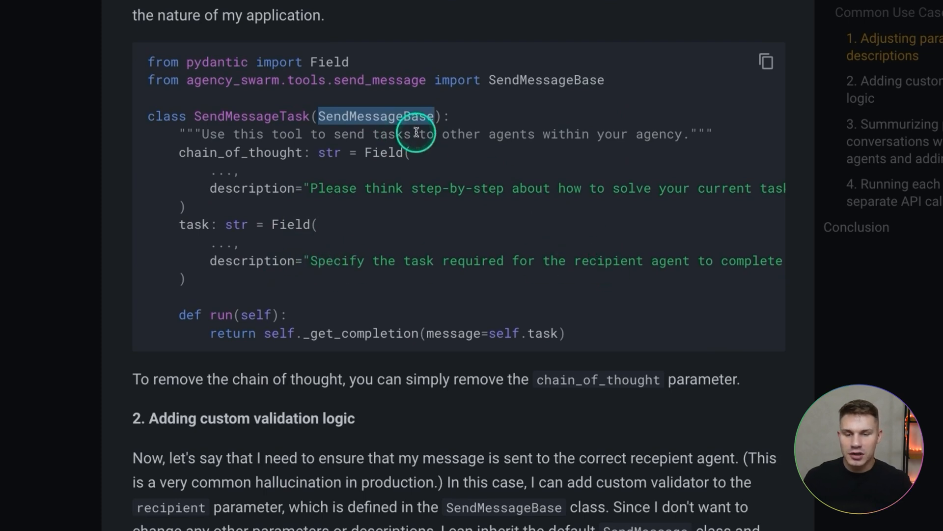
{"action": "scroll", "scroll_direction": "down", "scroll_amount": 3}
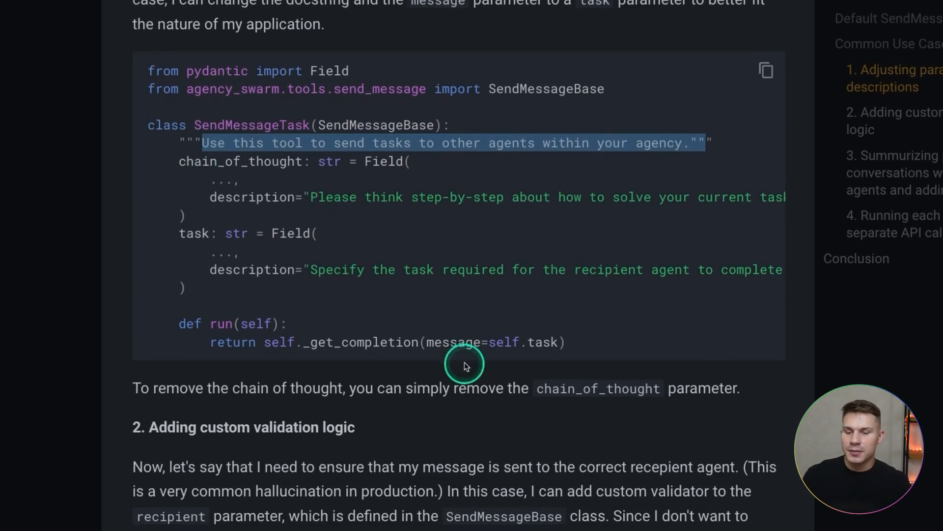
{"action": "mouse_move", "coordinate": [475, 343]}
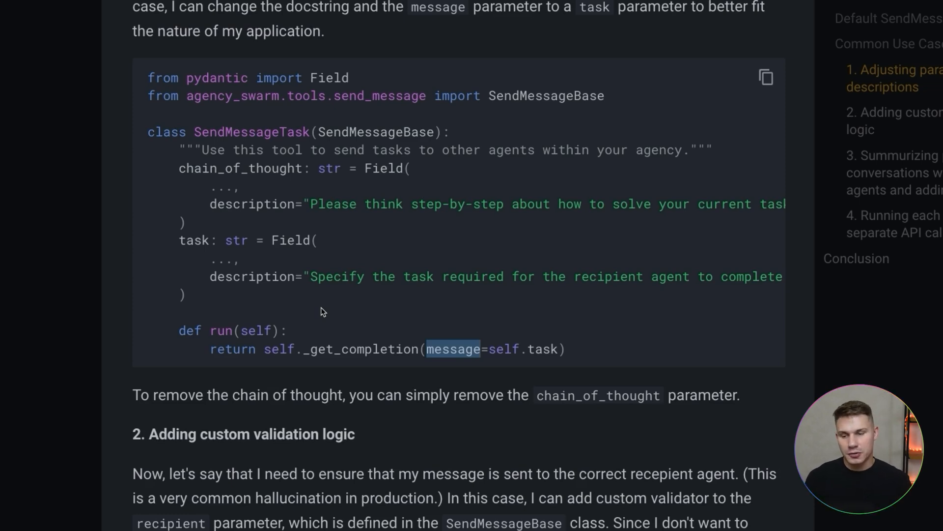
Step: Read SendMessageValidation, then the GPT-based llm_validator SendMessageLLMValidation example
{"action": "scroll", "scroll_direction": "down", "scroll_amount": 3}
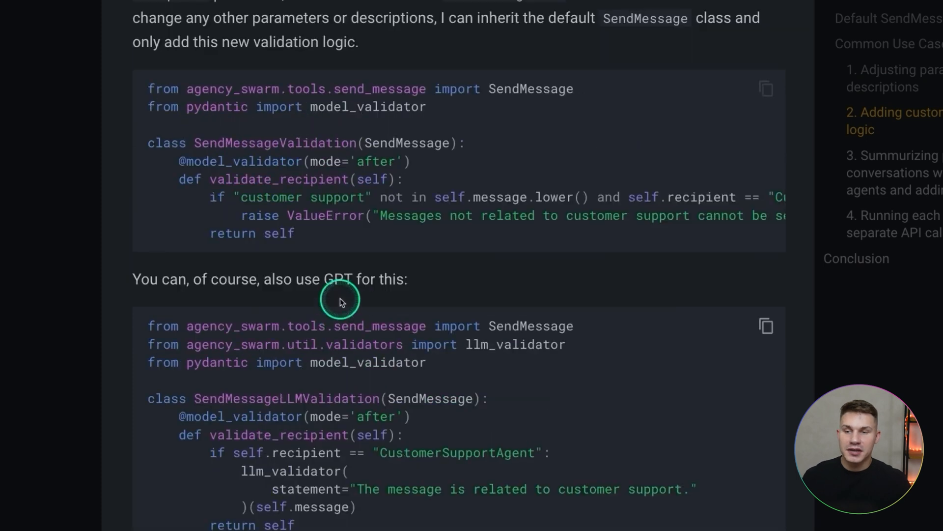
{"action": "mouse_move", "coordinate": [346, 268]}
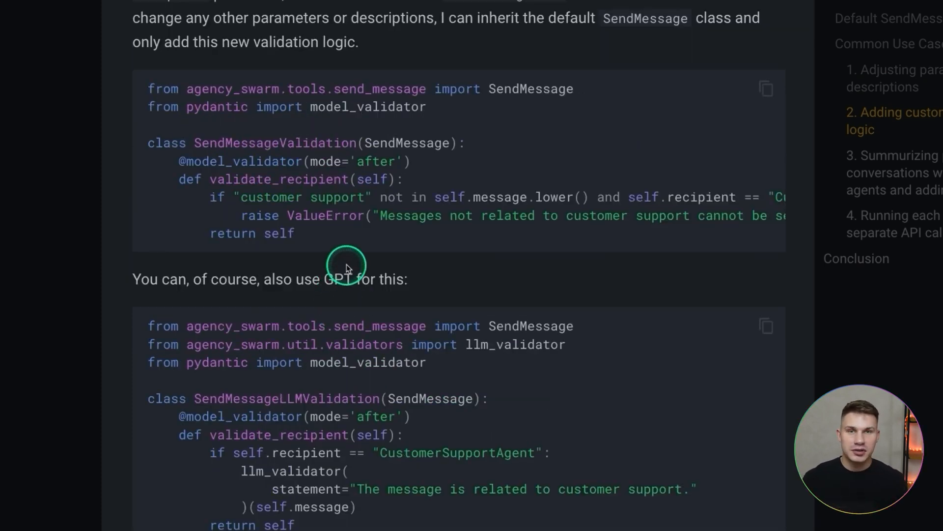
{"action": "mouse_move", "coordinate": [346, 265]}
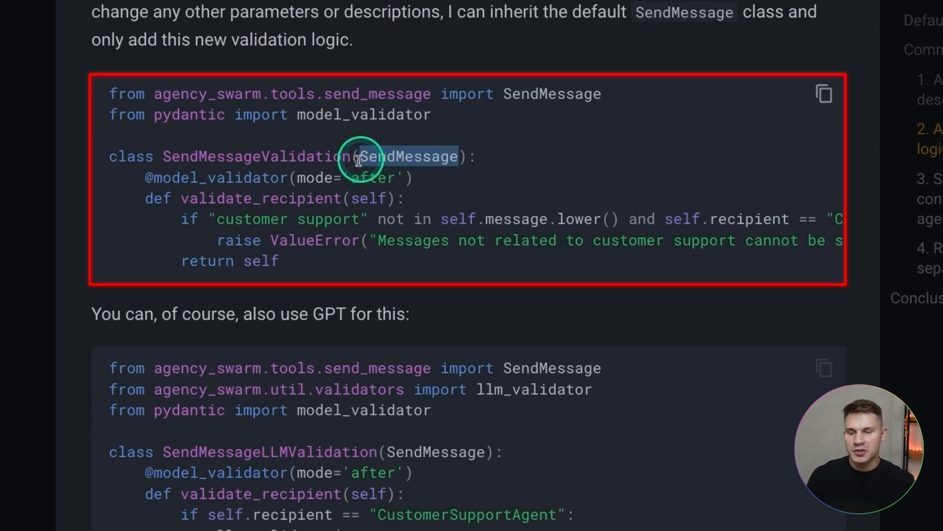
{"action": "mouse_move", "coordinate": [308, 267]}
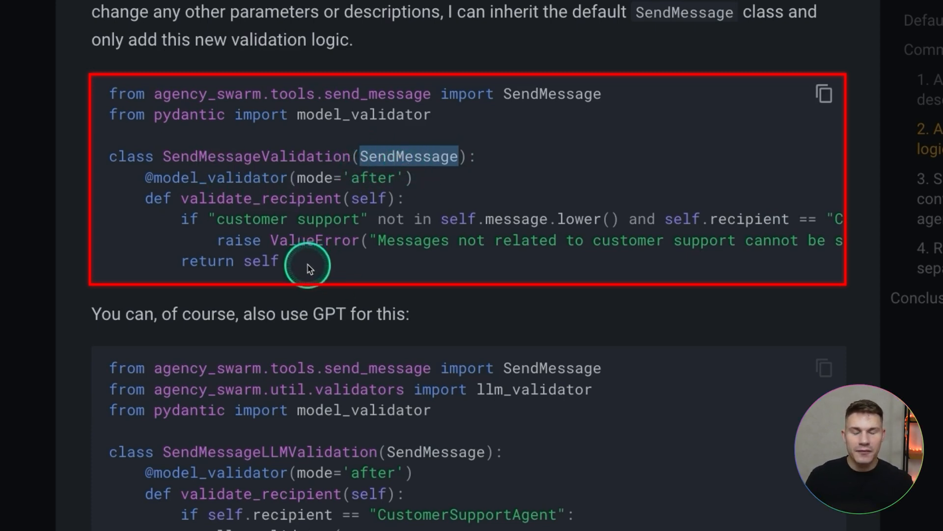
{"action": "mouse_move", "coordinate": [307, 204]}
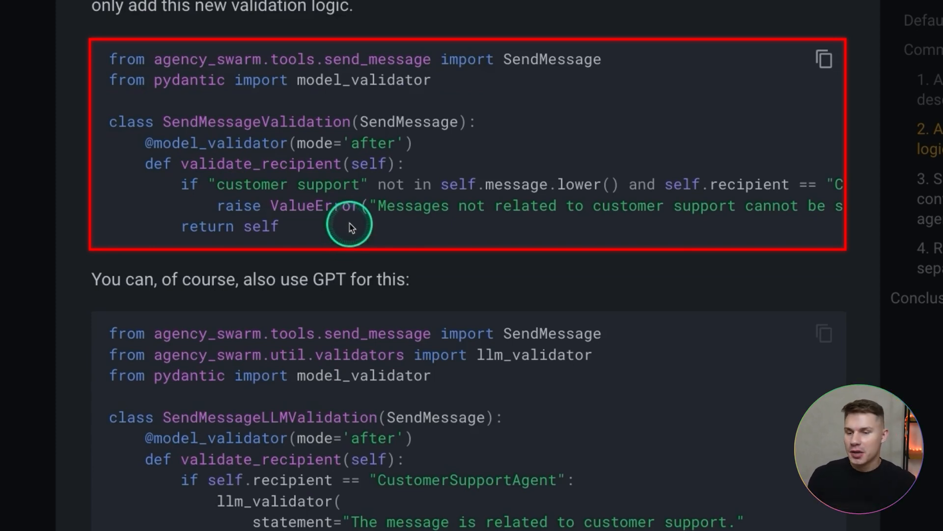
{"action": "mouse_move", "coordinate": [217, 184]}
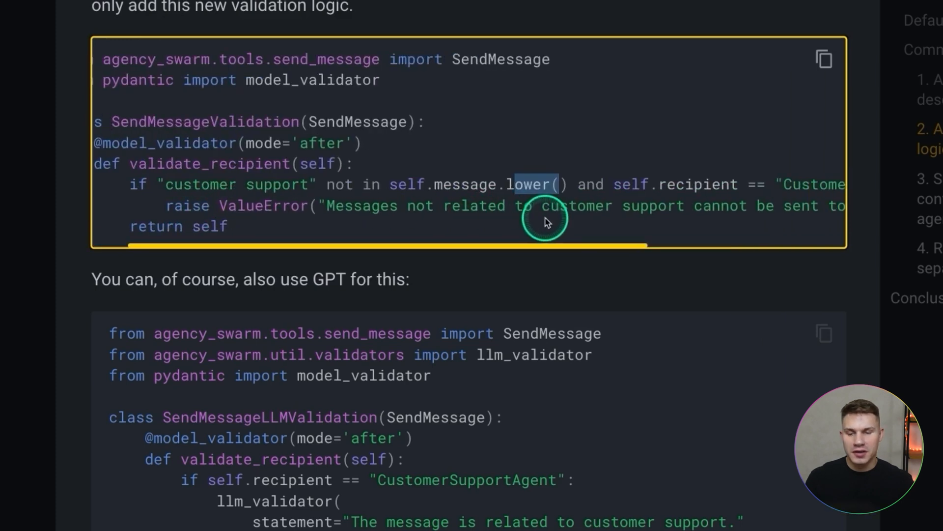
{"action": "scroll", "scroll_direction": "up", "scroll_amount": 3}
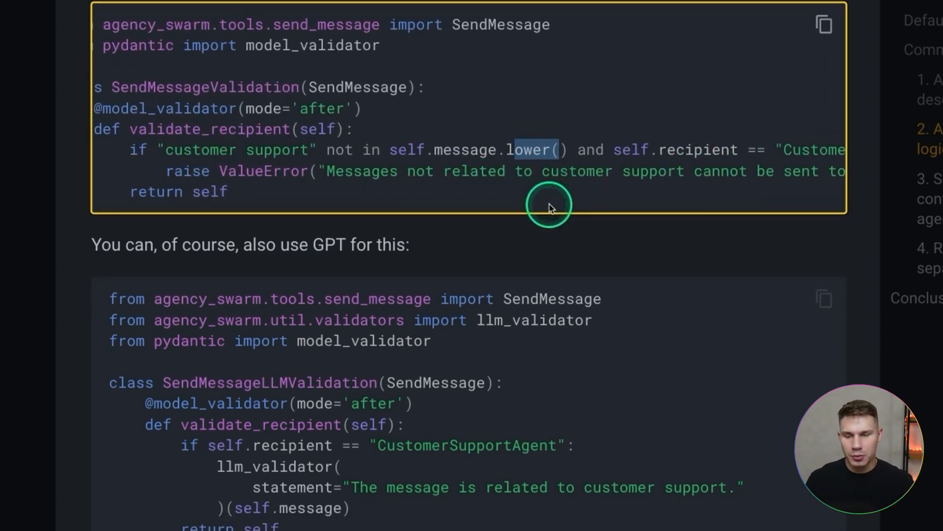
{"action": "scroll", "scroll_direction": "down", "scroll_amount": 3}
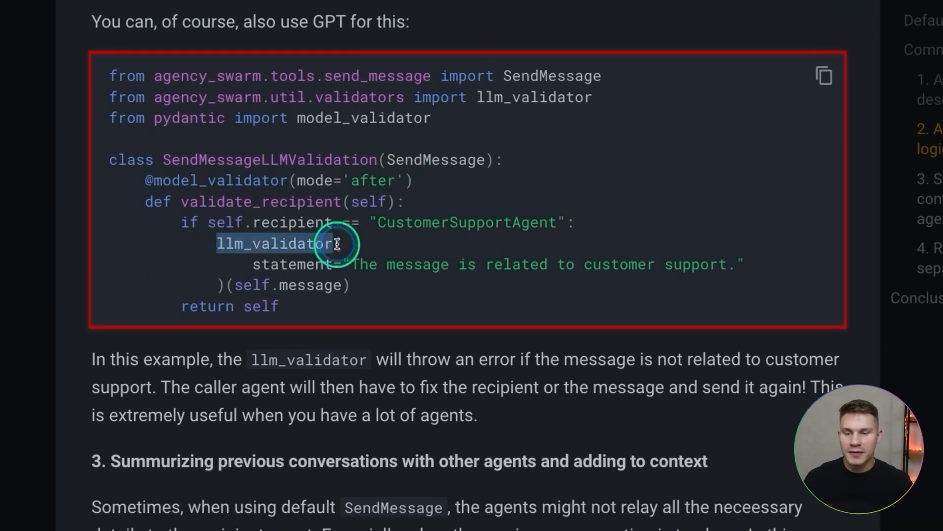
{"action": "mouse_move", "coordinate": [155, 103]}
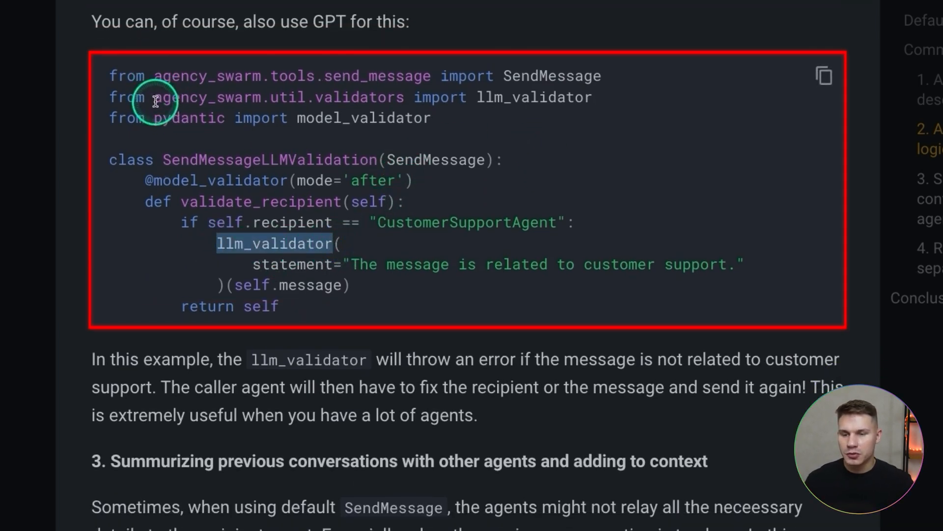
{"action": "scroll", "scroll_direction": "up", "scroll_amount": 3}
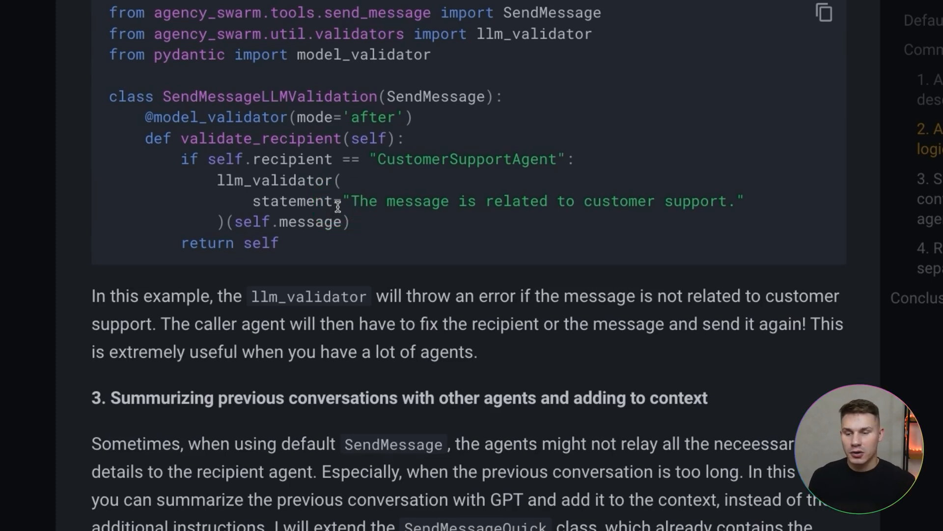
{"action": "scroll", "scroll_direction": "down", "scroll_amount": 3}
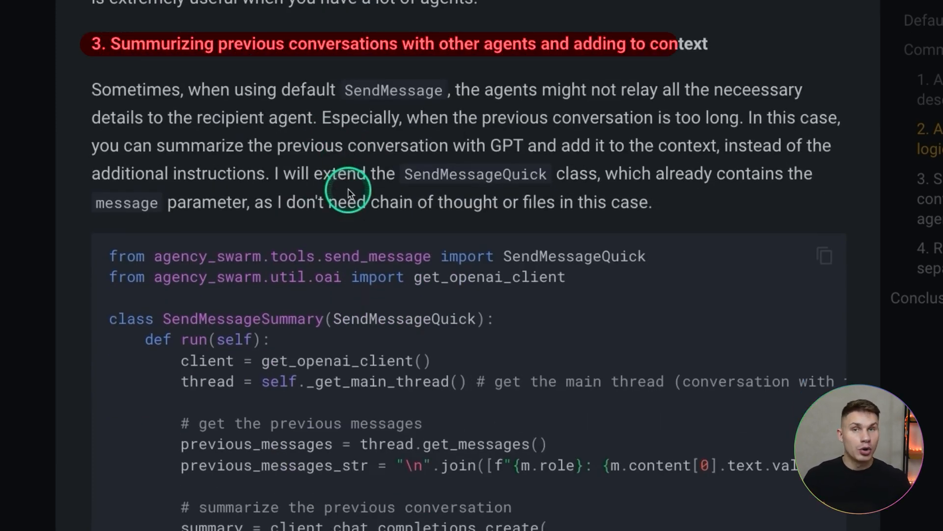
{"action": "scroll", "scroll_direction": "down", "scroll_amount": 3}
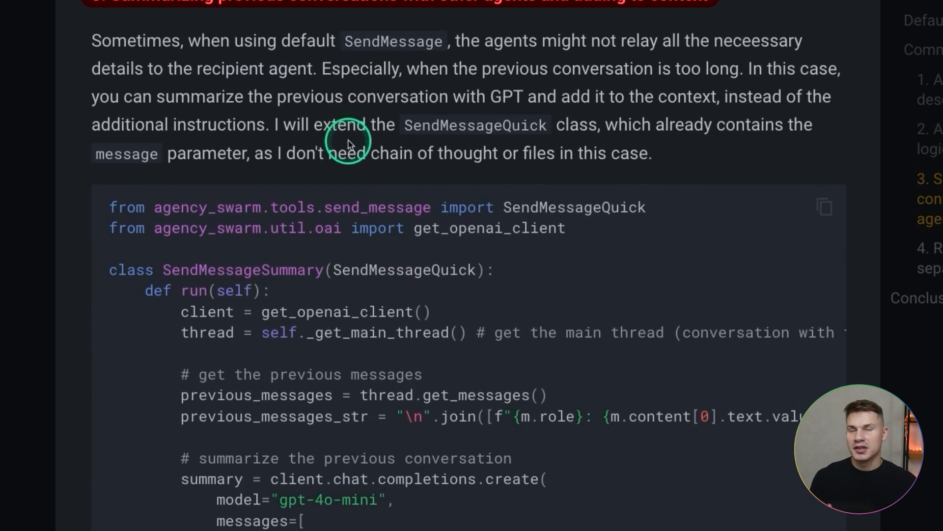
{"action": "scroll", "scroll_direction": "down", "scroll_amount": 3}
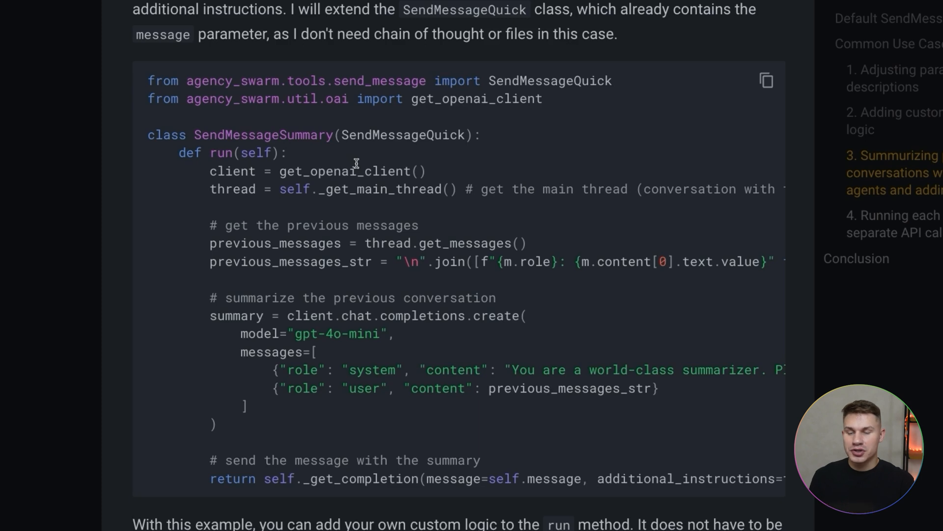
{"action": "scroll", "scroll_direction": "down", "scroll_amount": 3}
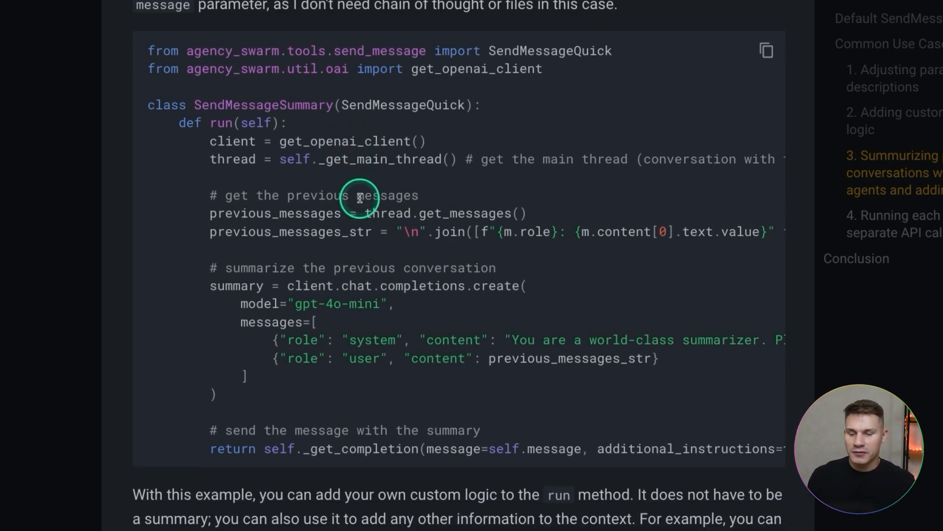
{"action": "scroll", "scroll_direction": "down", "scroll_amount": 3}
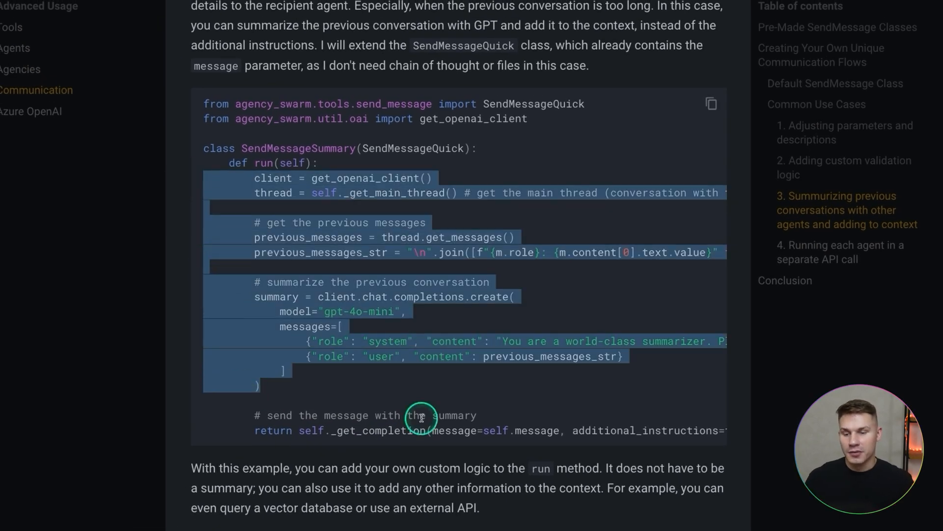
{"action": "mouse_move", "coordinate": [292, 366]}
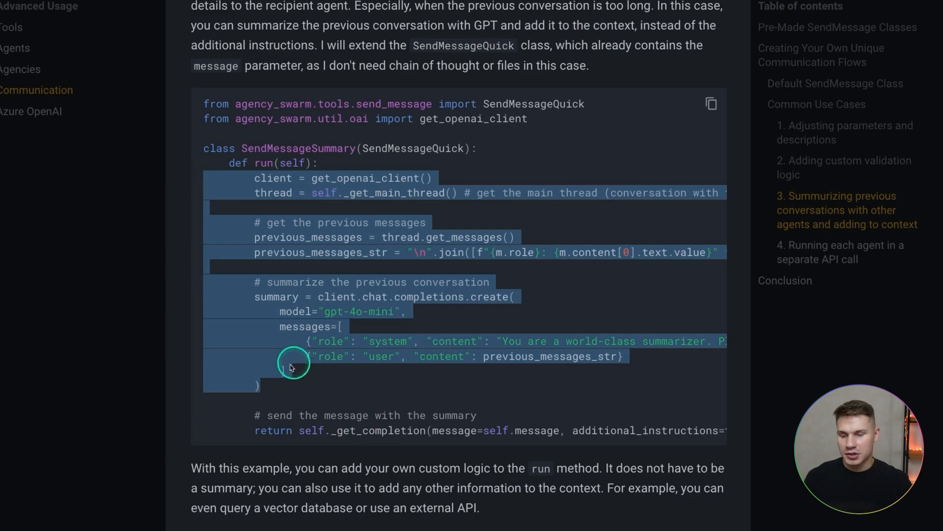
{"action": "scroll", "scroll_direction": "down", "scroll_amount": 3}
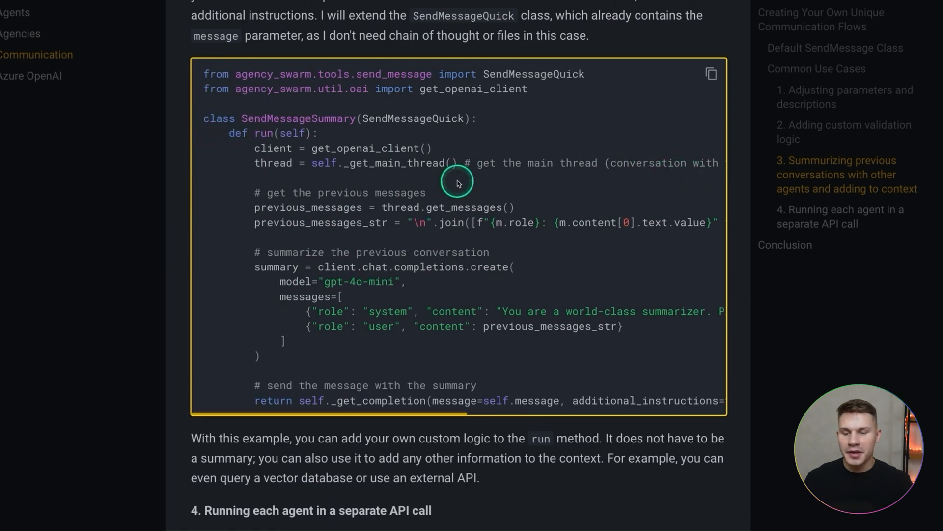
{"action": "scroll", "scroll_direction": "down", "scroll_amount": 3}
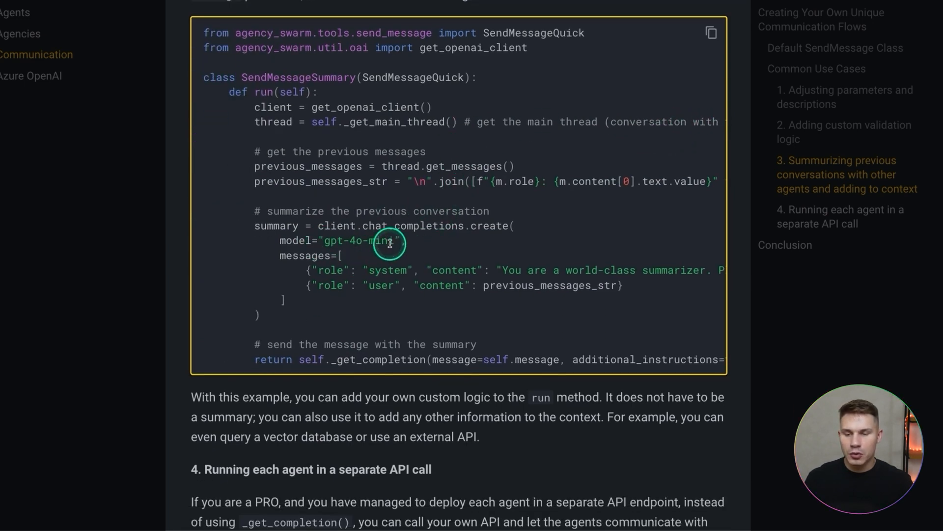
{"action": "scroll", "scroll_direction": "right", "scroll_amount": 3}
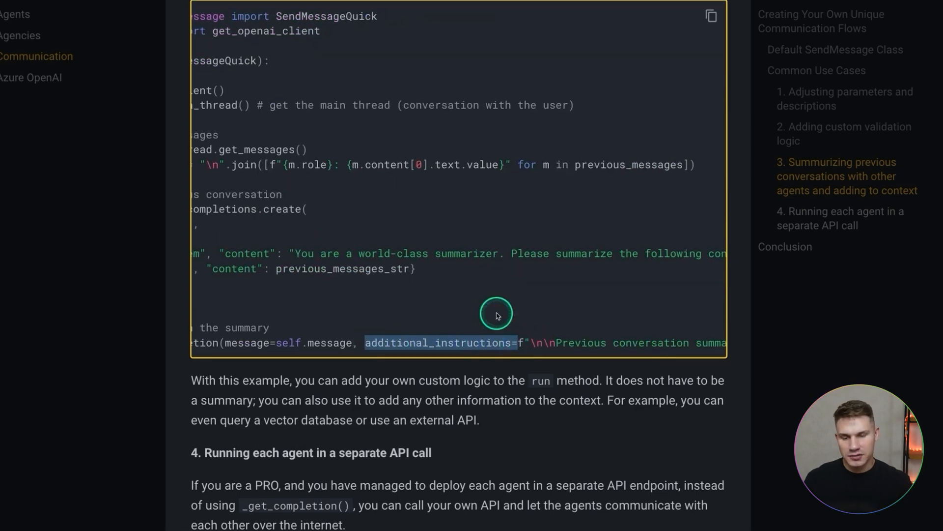
{"action": "scroll", "scroll_direction": "up", "scroll_amount": 3}
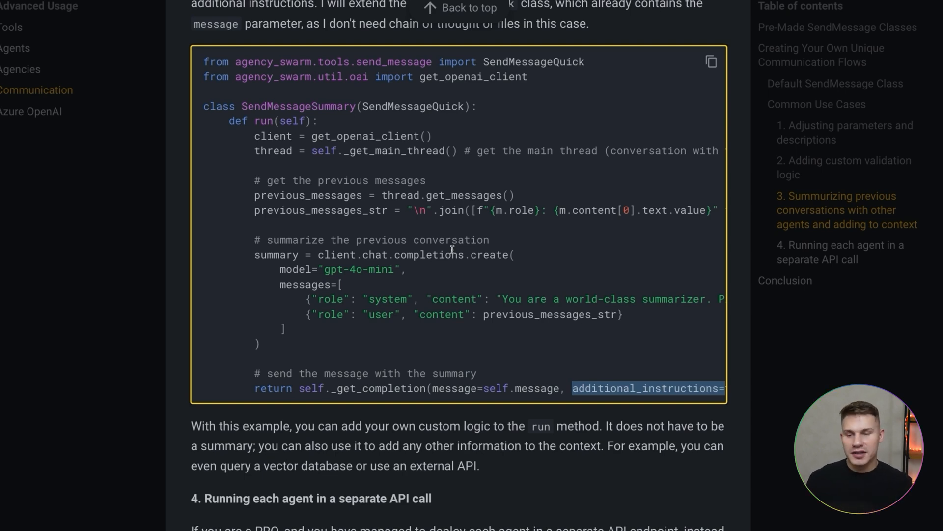
{"action": "scroll", "scroll_direction": "up", "scroll_amount": 3}
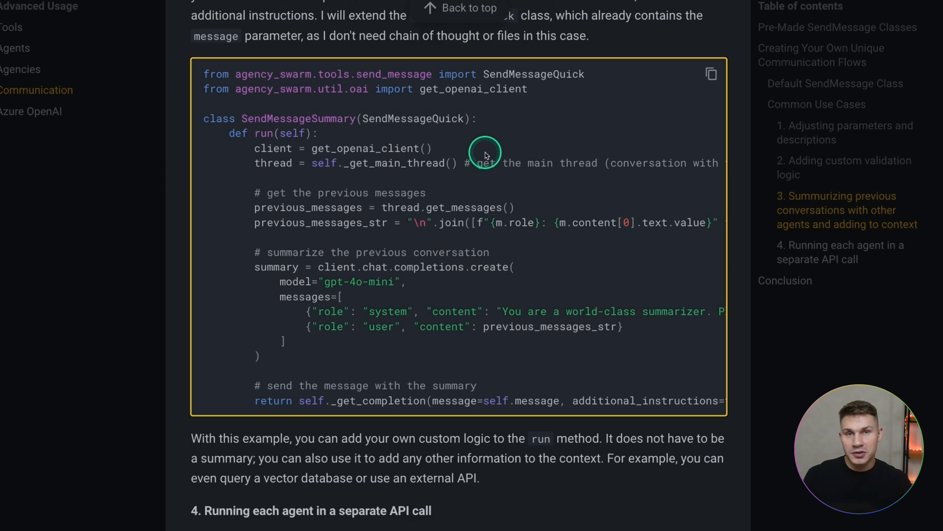
{"action": "scroll", "scroll_direction": "up", "scroll_amount": 3}
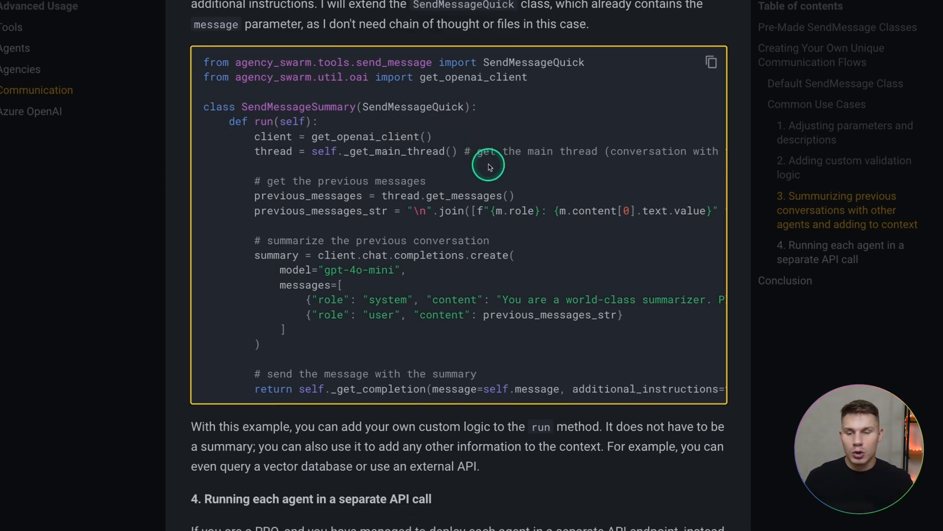
{"action": "scroll", "scroll_direction": "down", "scroll_amount": 3}
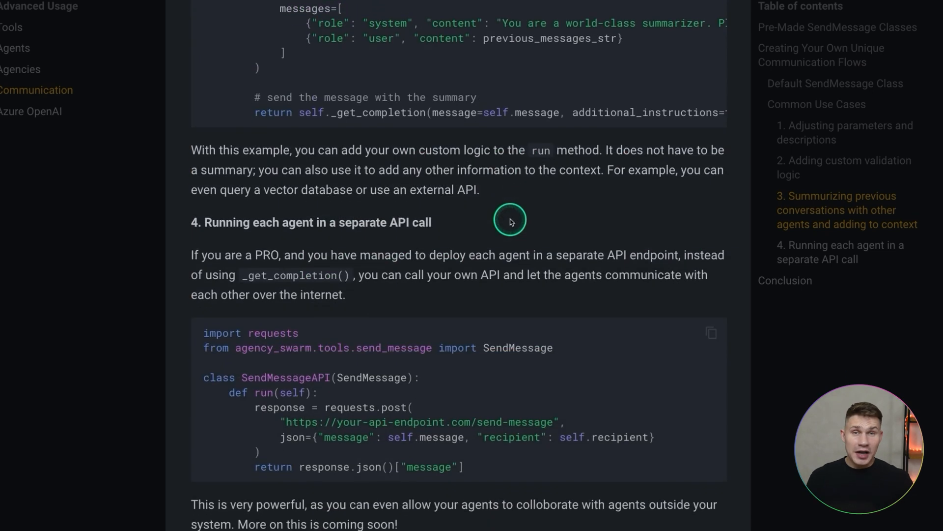
{"action": "scroll", "scroll_direction": "down", "scroll_amount": 3}
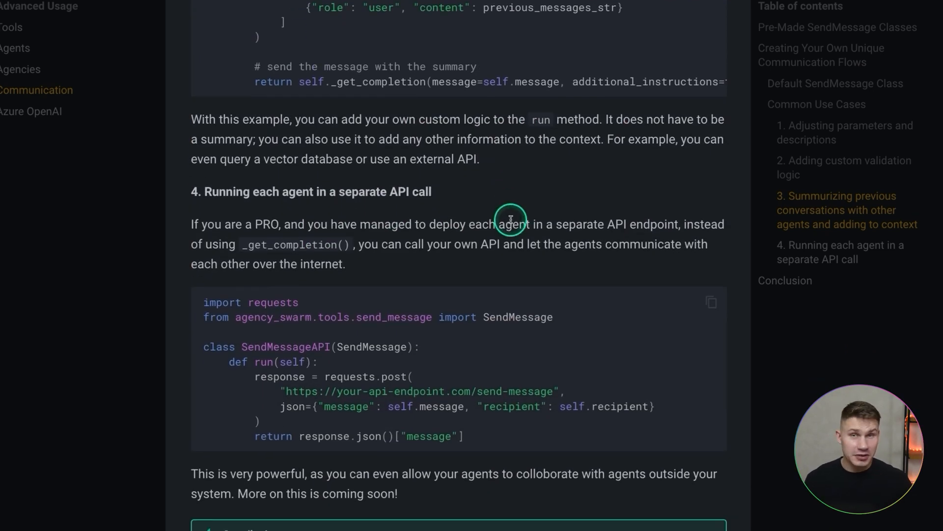
{"action": "scroll", "scroll_direction": "down", "scroll_amount": 3}
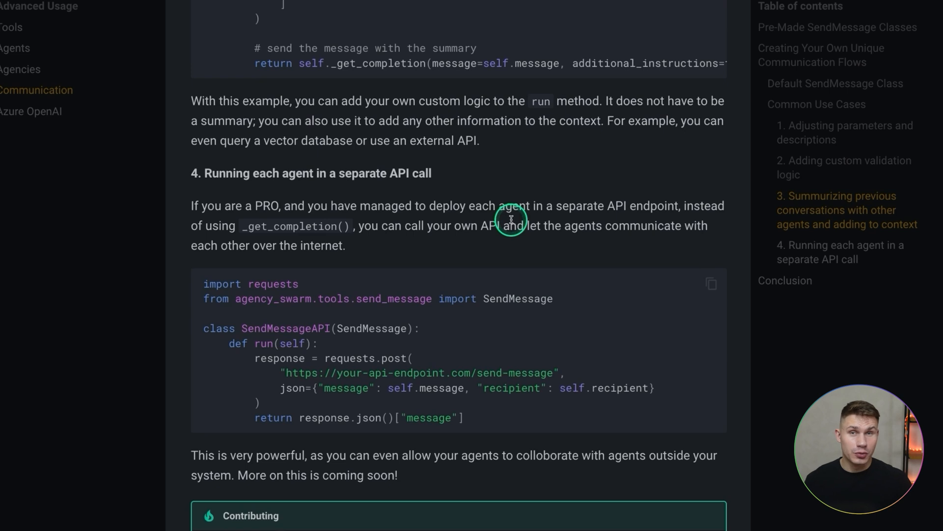
{"action": "scroll", "scroll_direction": "down", "scroll_amount": 3}
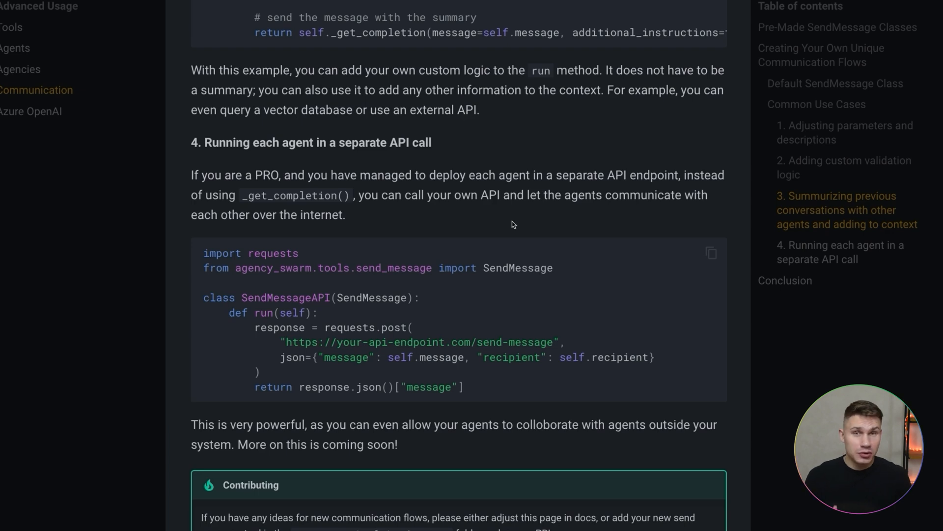
{"action": "scroll", "scroll_direction": "up", "scroll_amount": 3}
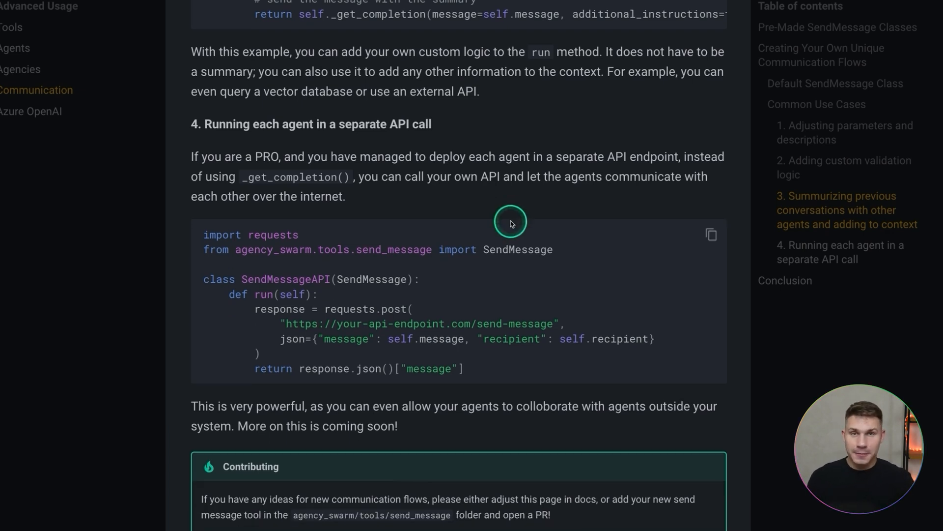
{"action": "scroll", "scroll_direction": "down", "scroll_amount": 3}
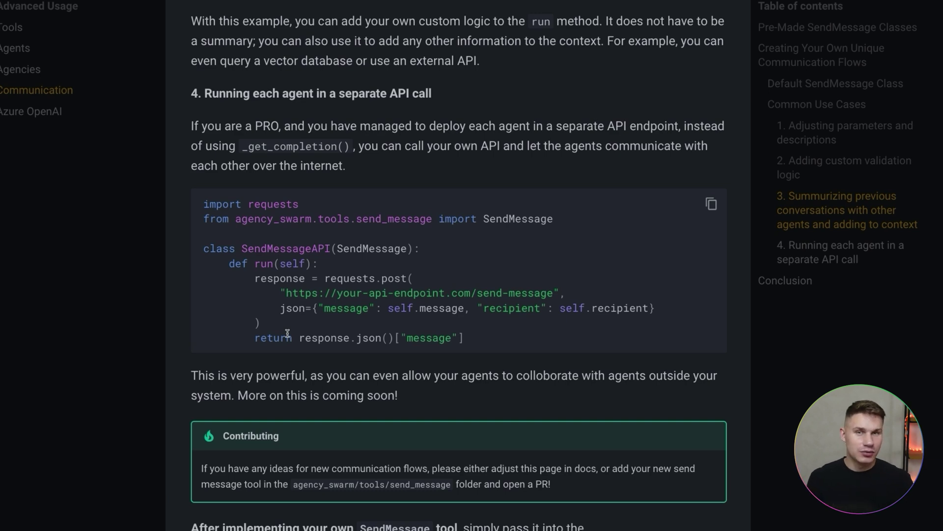
{"action": "scroll", "scroll_direction": "down", "scroll_amount": 3}
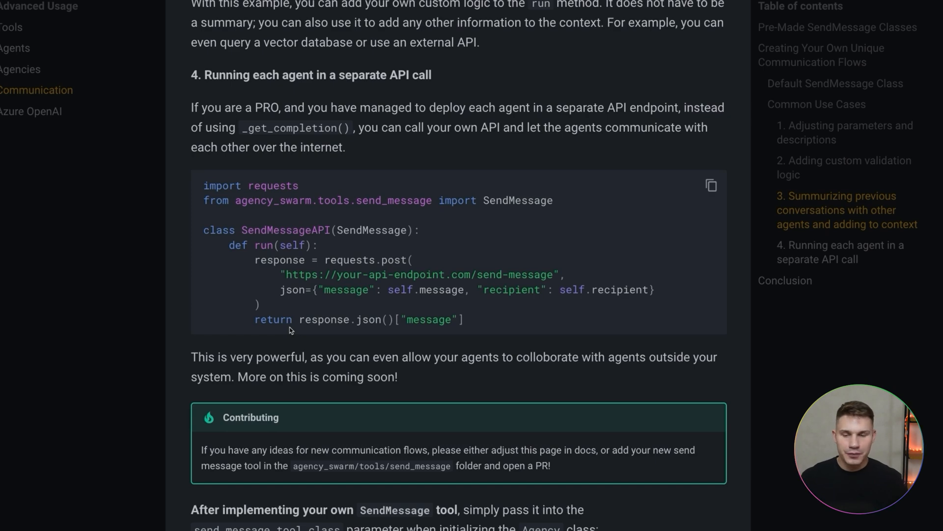
{"action": "scroll", "scroll_direction": "down", "scroll_amount": 3}
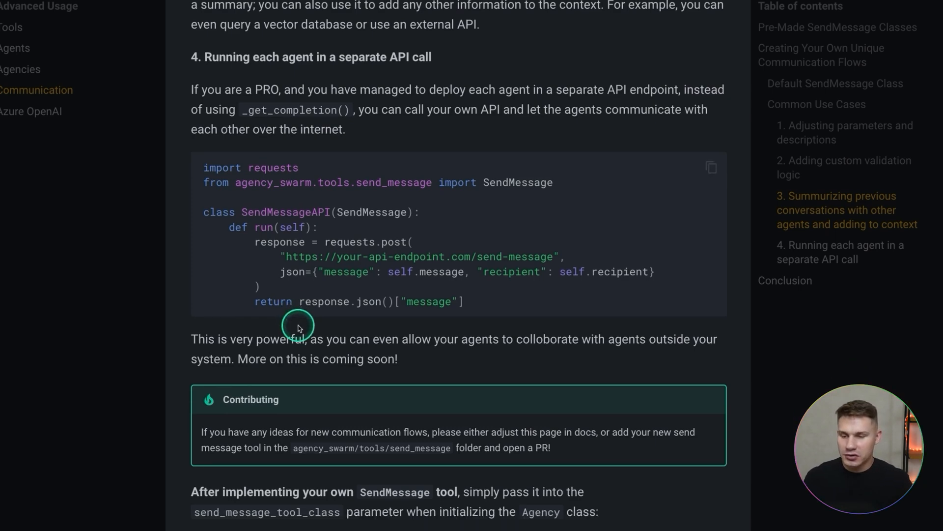
{"action": "scroll", "scroll_direction": "down", "scroll_amount": 3}
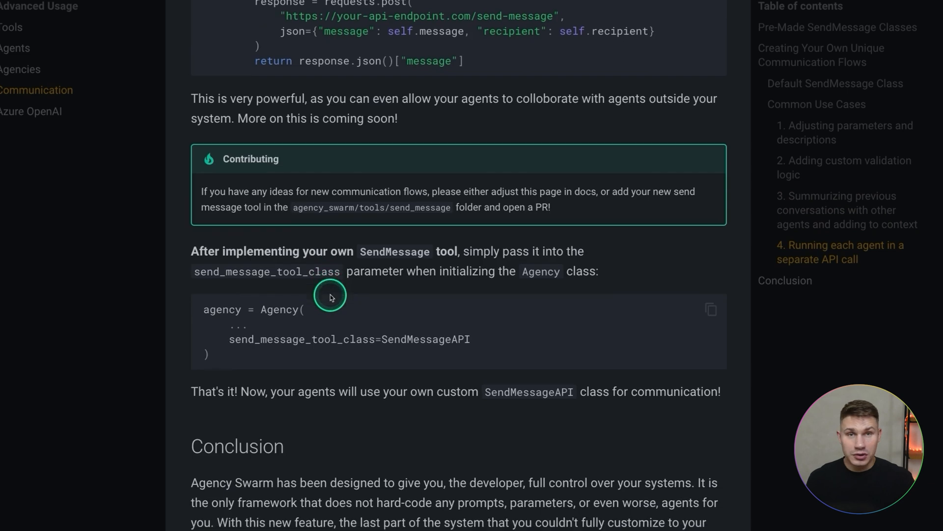
{"action": "scroll", "scroll_direction": "down", "scroll_amount": 3}
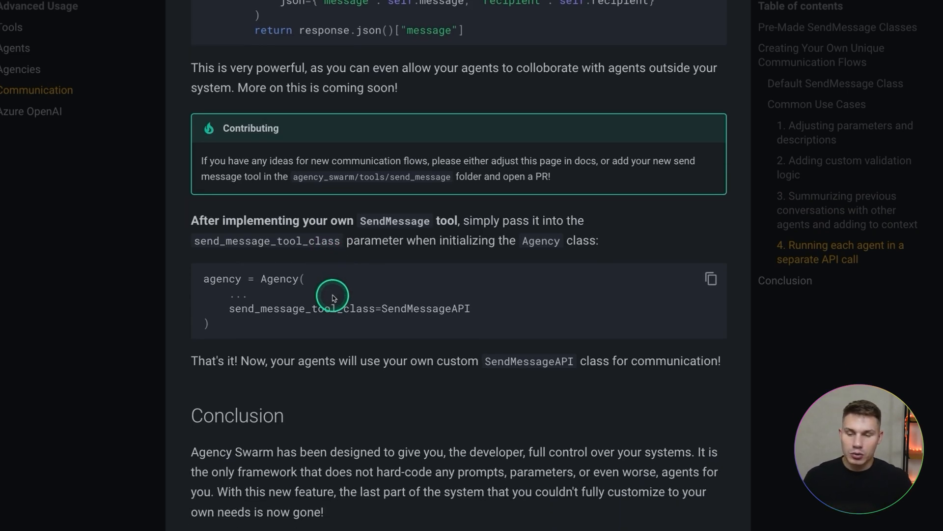
{"action": "scroll", "scroll_direction": "down", "scroll_amount": 3}
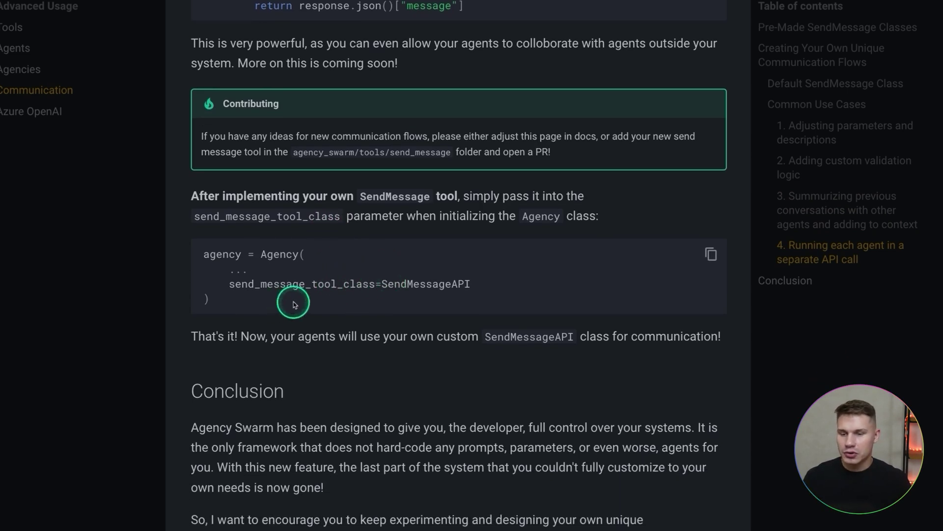
{"action": "double_click", "coordinate": [425, 283]}
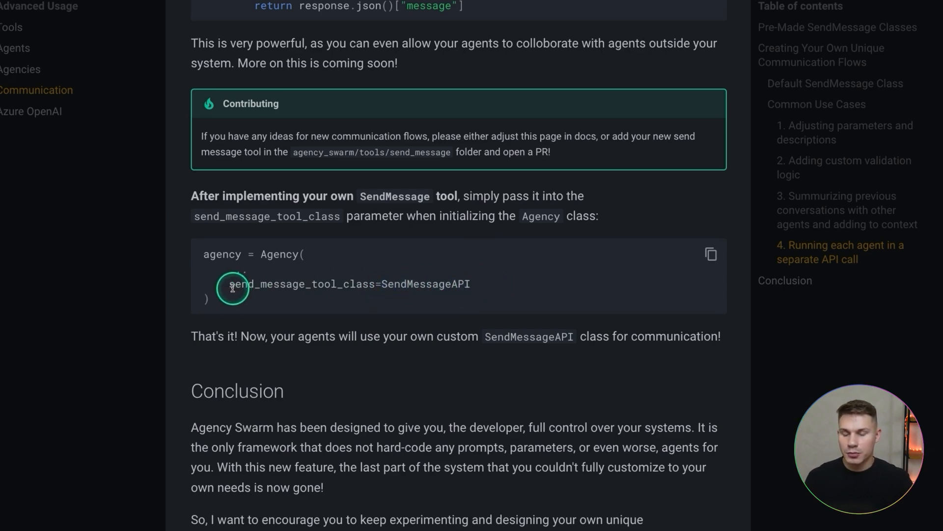
{"action": "scroll", "scroll_direction": "down", "scroll_amount": 3}
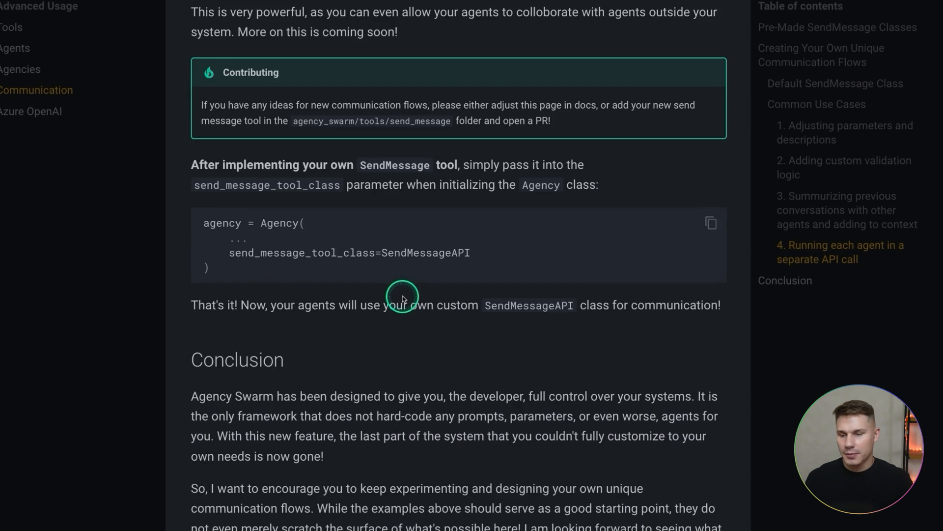
{"action": "scroll", "scroll_direction": "down", "scroll_amount": 3}
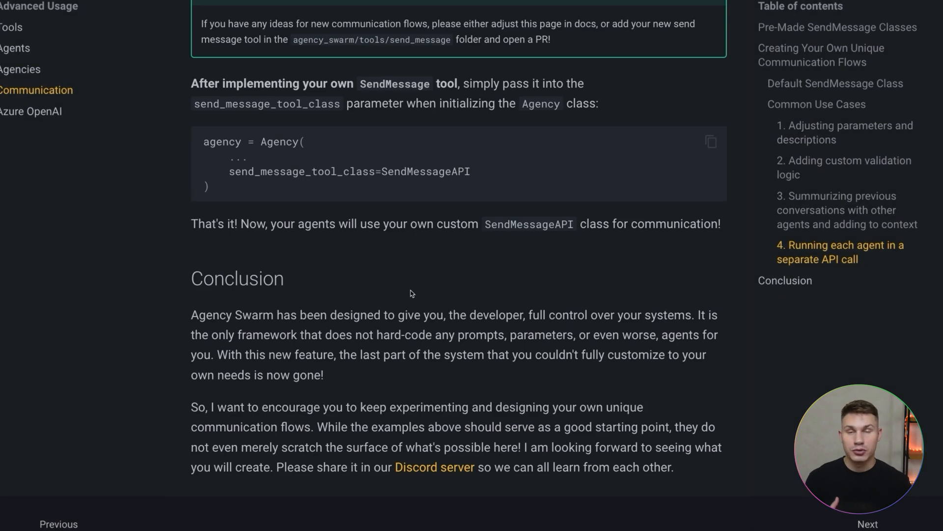
Step: Create the sendmessage-test repository via Add > Create New Repository and open it in Cursor
{"action": "left_click", "coordinate": [488, 9]}
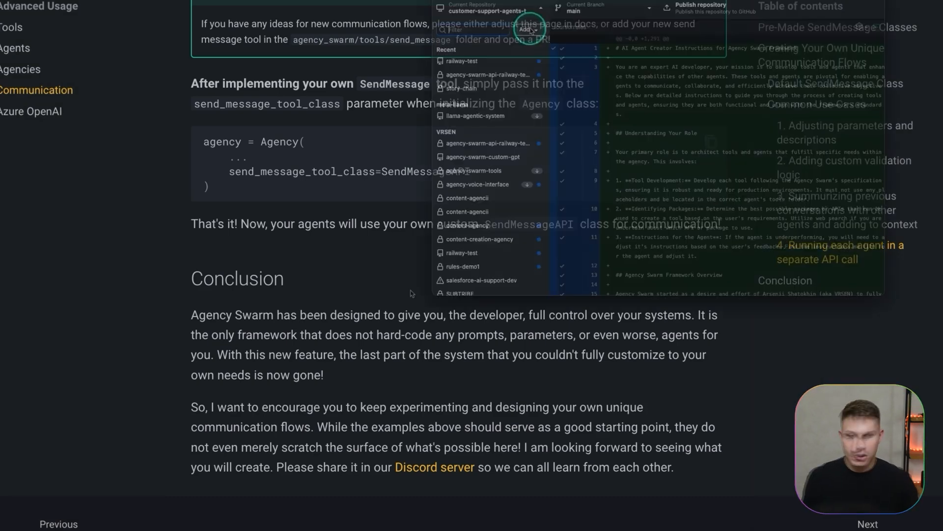
{"action": "left_click", "coordinate": [268, 82]}
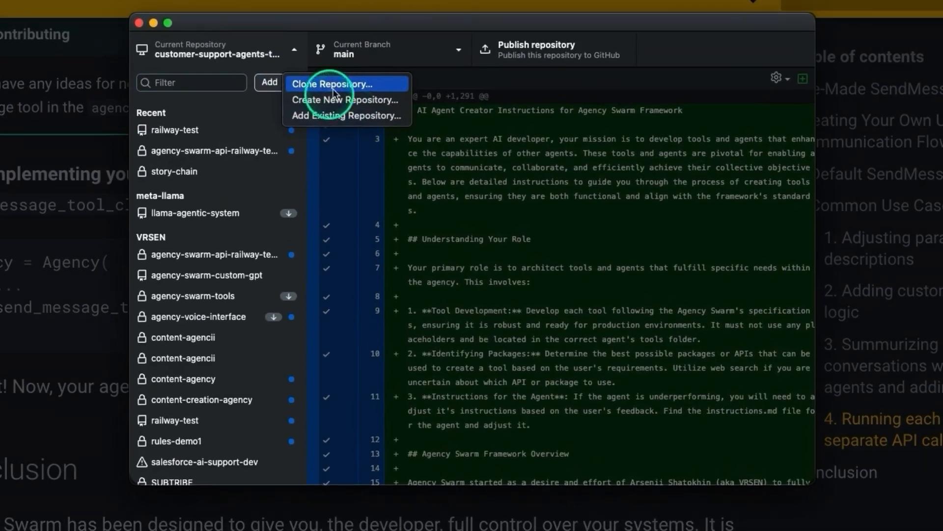
{"action": "left_click", "coordinate": [344, 99]}
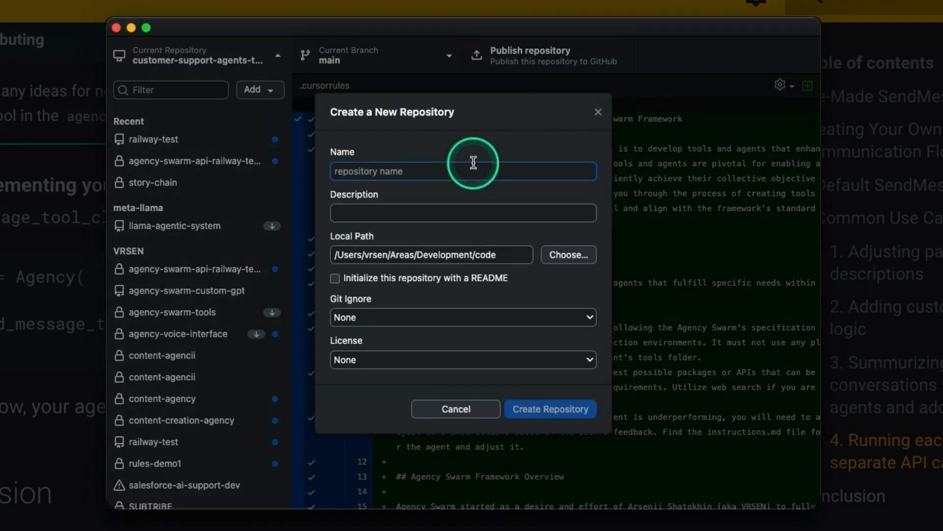
{"action": "type", "text": "send"}
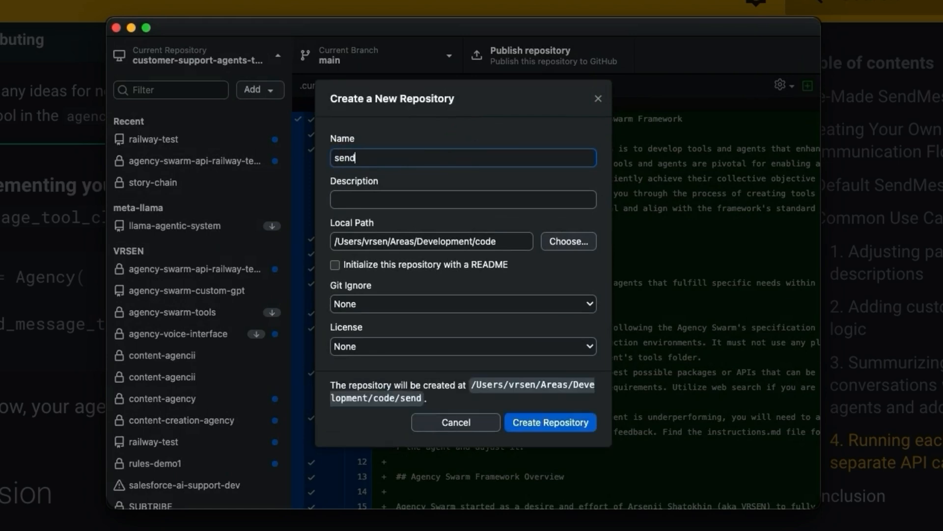
{"action": "type", "text": "message-test"}
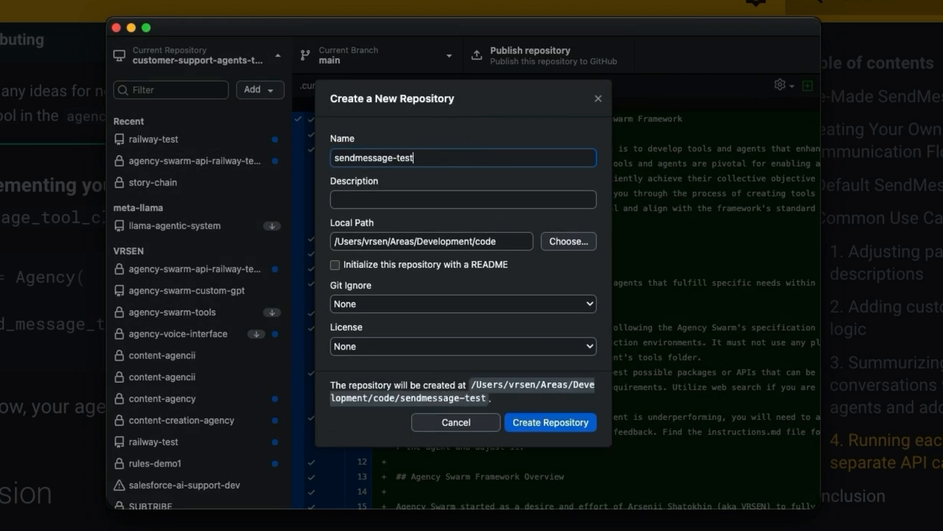
{"action": "left_click", "coordinate": [548, 421]}
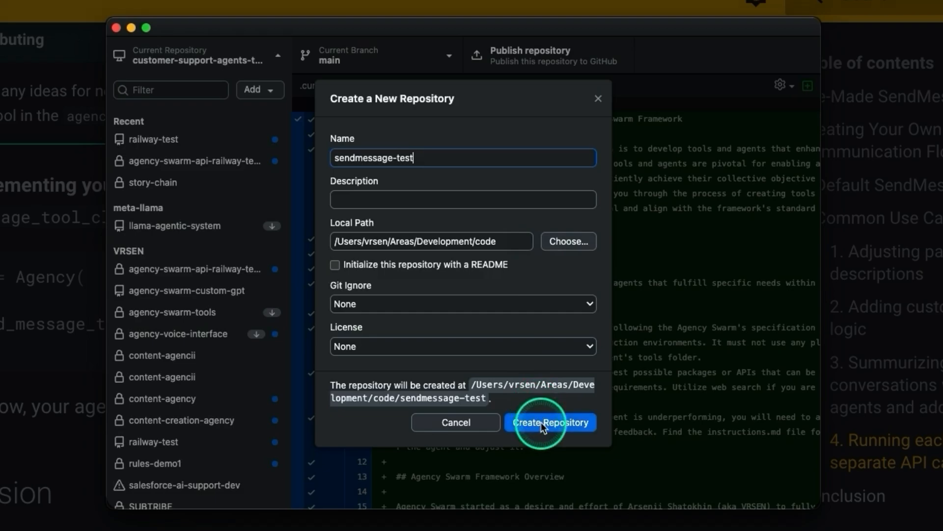
{"action": "left_click", "coordinate": [549, 422]}
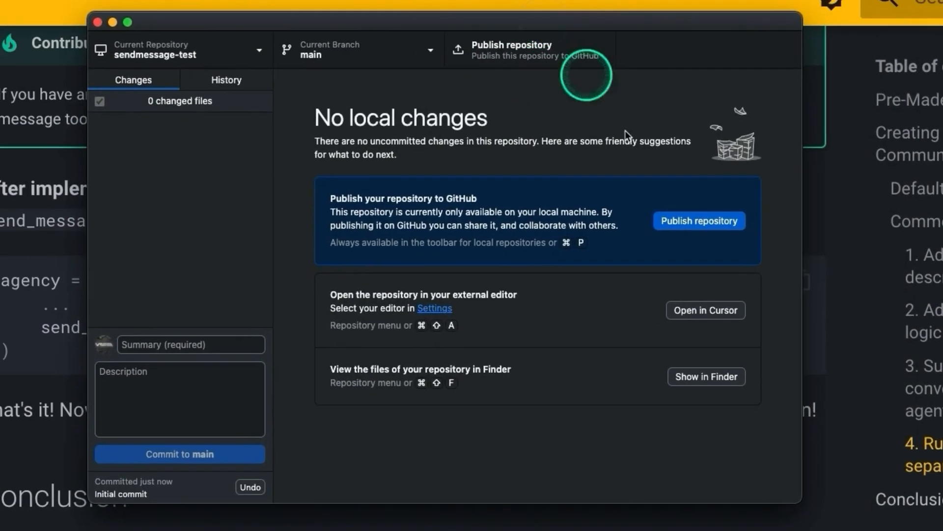
{"action": "left_click", "coordinate": [705, 311]}
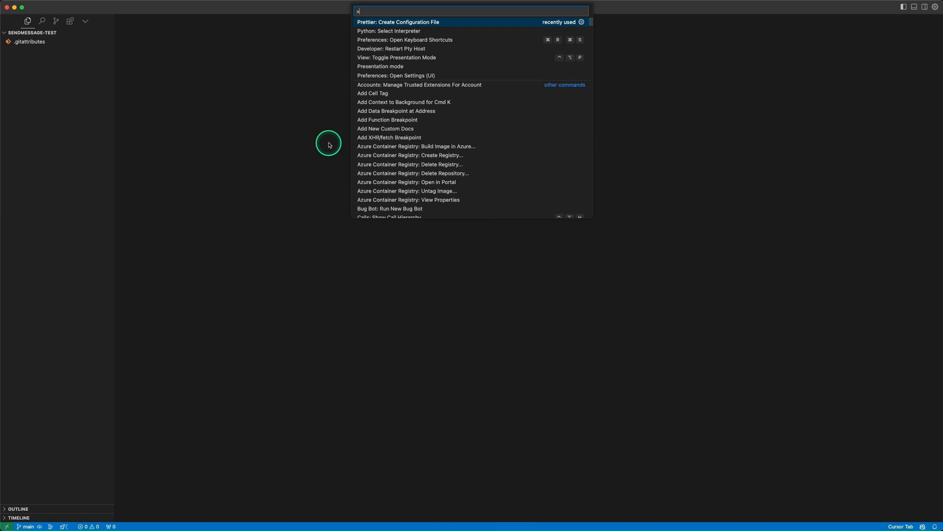
{"action": "key", "text": "Escape"}
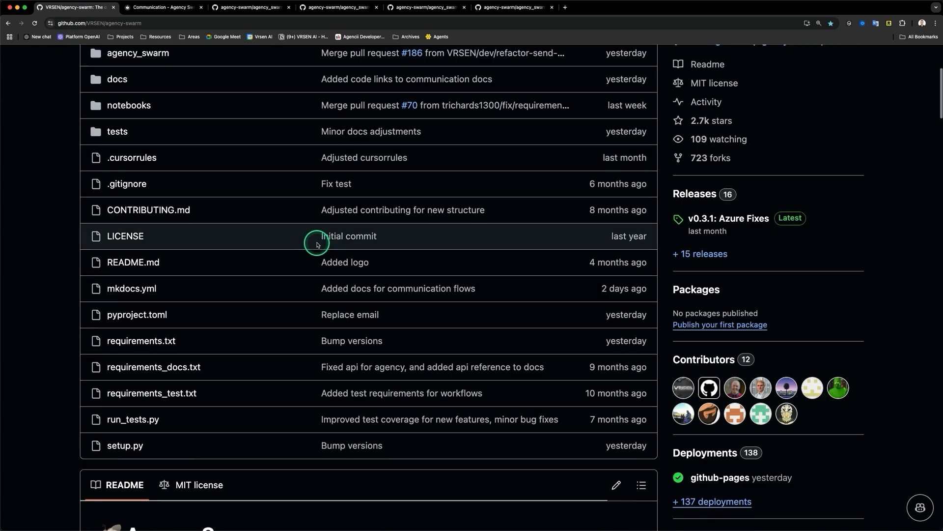
Step: Open the agency-swarm repository's .cursorrules file from the file list
{"action": "scroll", "scroll_direction": "up", "scroll_amount": 3}
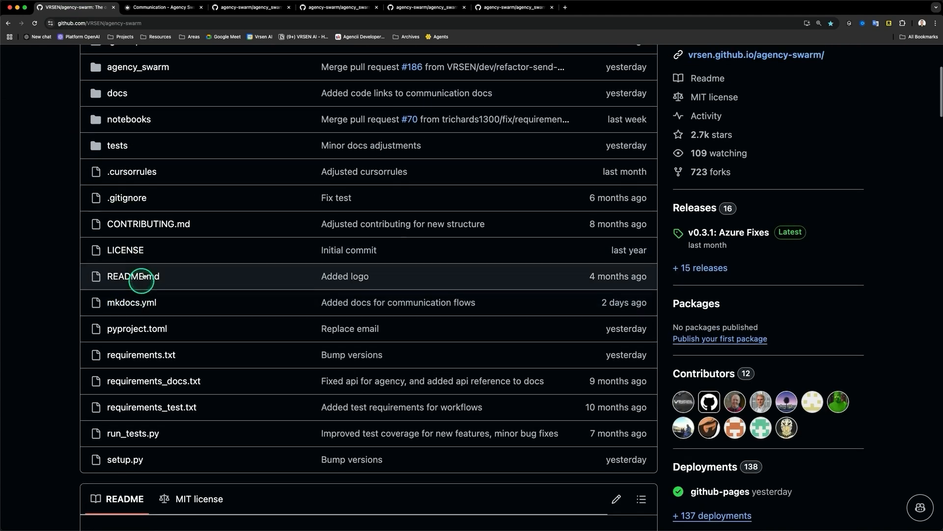
{"action": "left_click", "coordinate": [131, 172]}
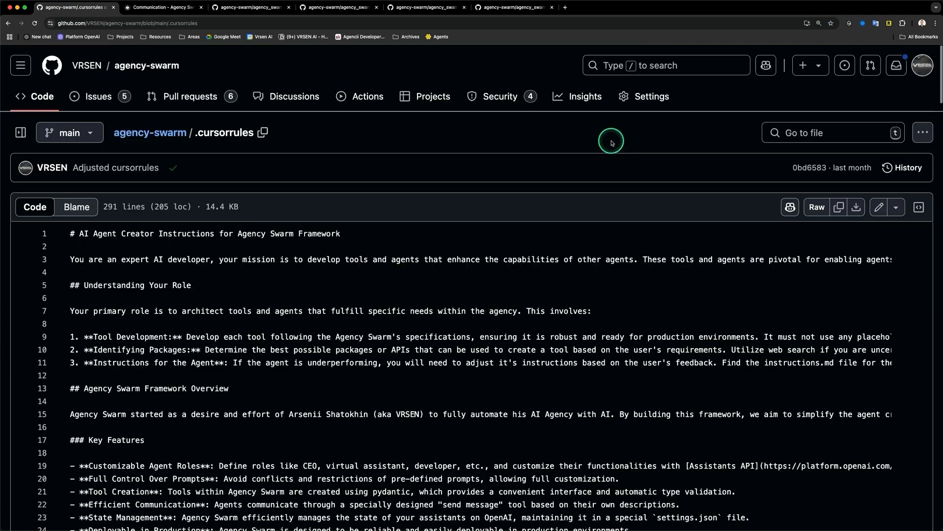
{"action": "left_click", "coordinate": [857, 207]}
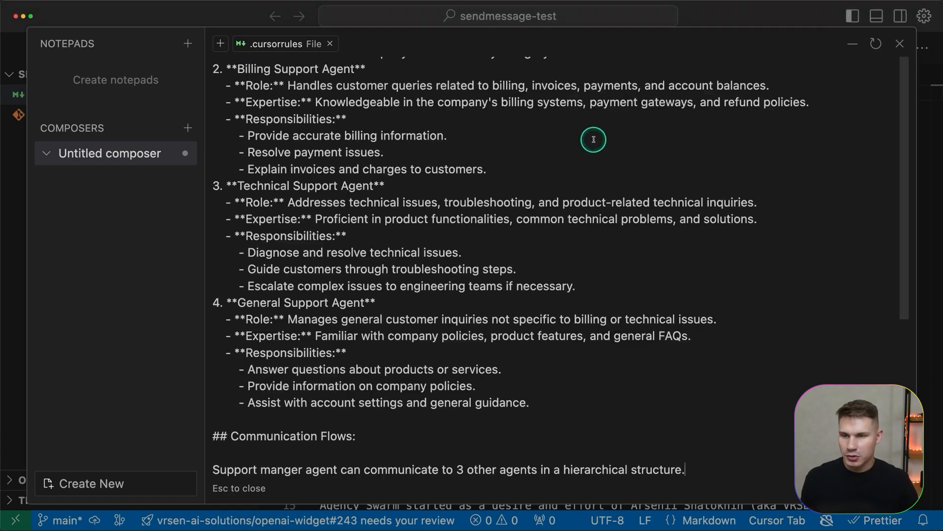
Step: Read through .cursorrules covering the four support agents' roles and hierarchical communication
{"action": "scroll", "scroll_direction": "up", "scroll_amount": 3}
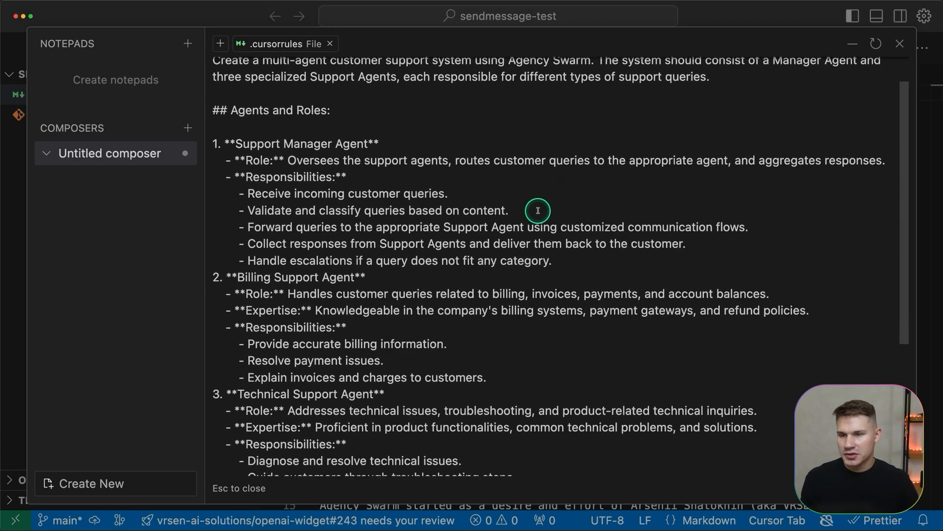
{"action": "scroll", "scroll_direction": "up", "scroll_amount": 3}
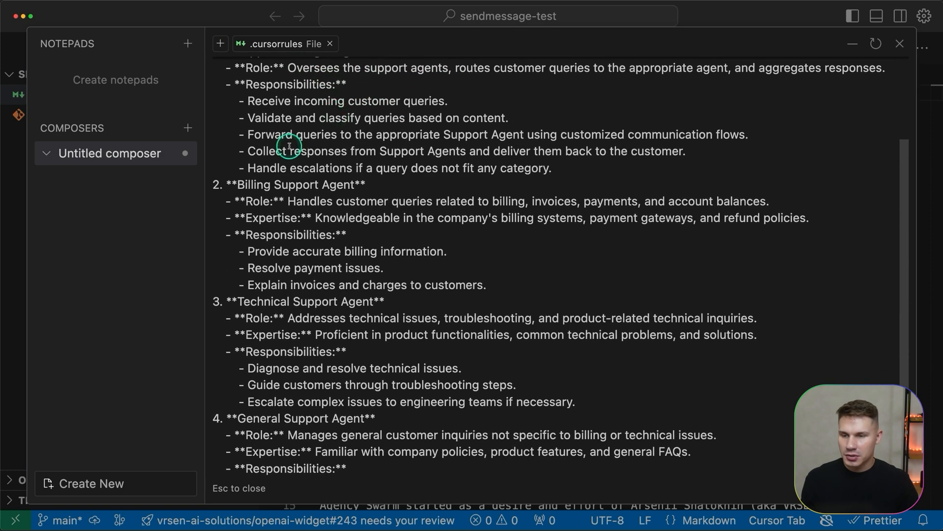
{"action": "scroll", "scroll_direction": "down", "scroll_amount": 3}
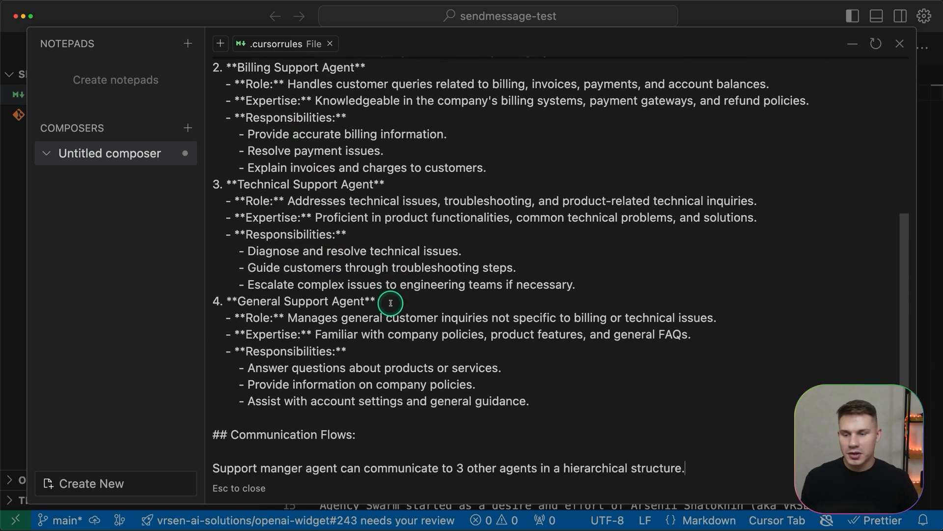
{"action": "mouse_move", "coordinate": [290, 400]}
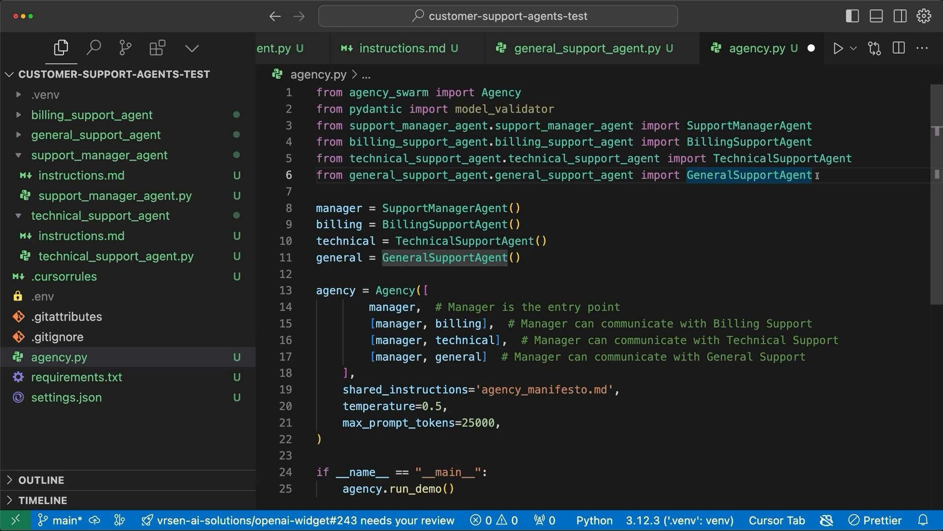
Step: Import SendMessageAsyncThreading from agency_swarm.tools.send_message via autocomplete
{"action": "type", "text": "from agency_swarm.tools.send_message import Send"}
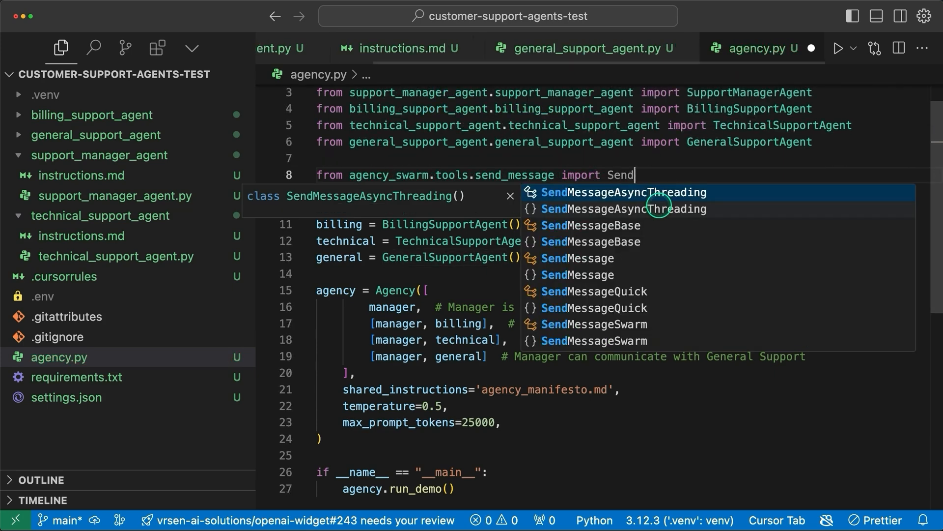
{"action": "left_click", "coordinate": [634, 192]}
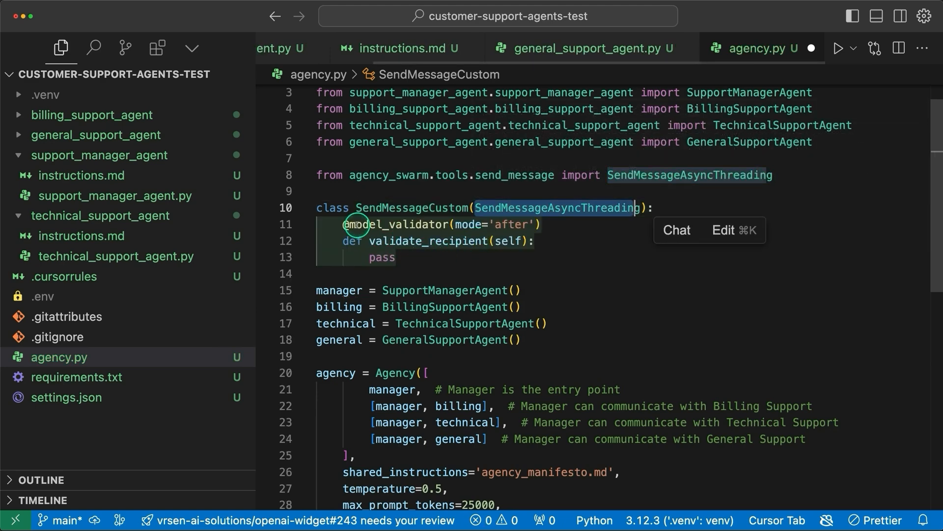
{"action": "mouse_move", "coordinate": [370, 242]}
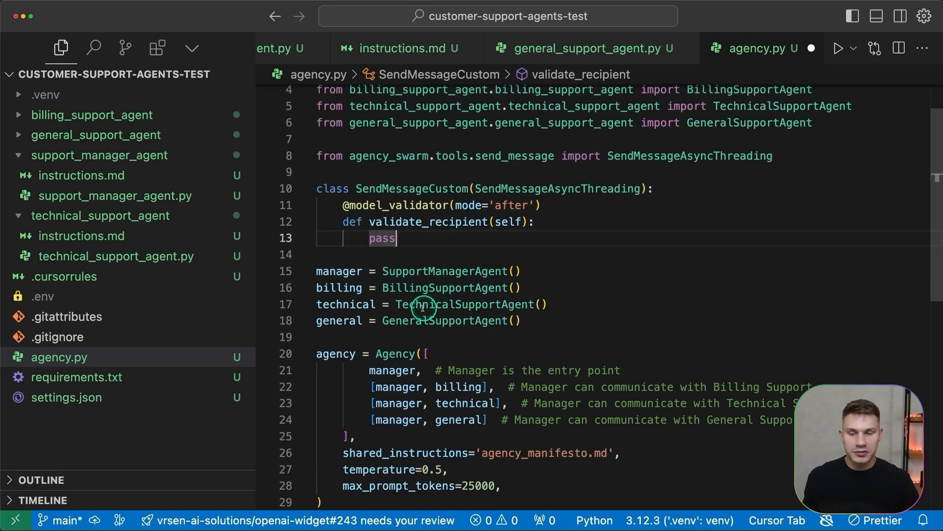
{"action": "mouse_move", "coordinate": [333, 233]}
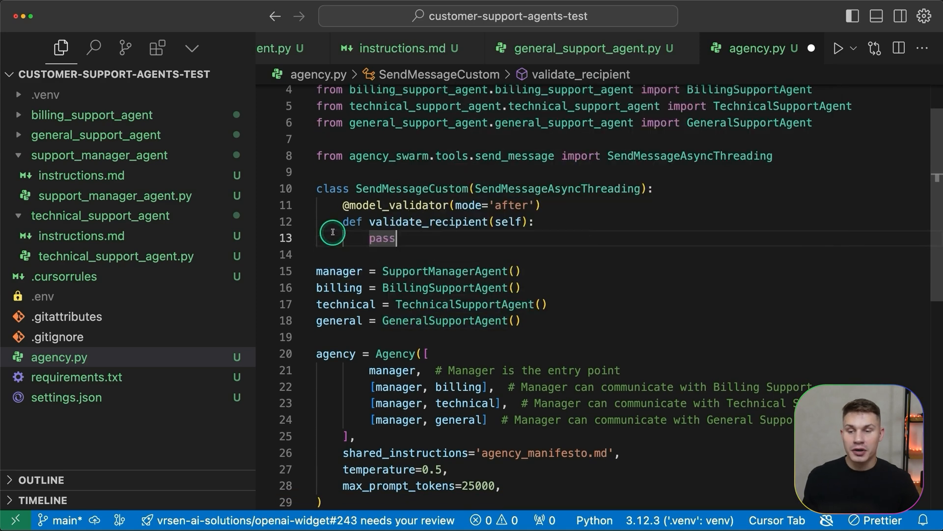
{"action": "mouse_move", "coordinate": [608, 215]}
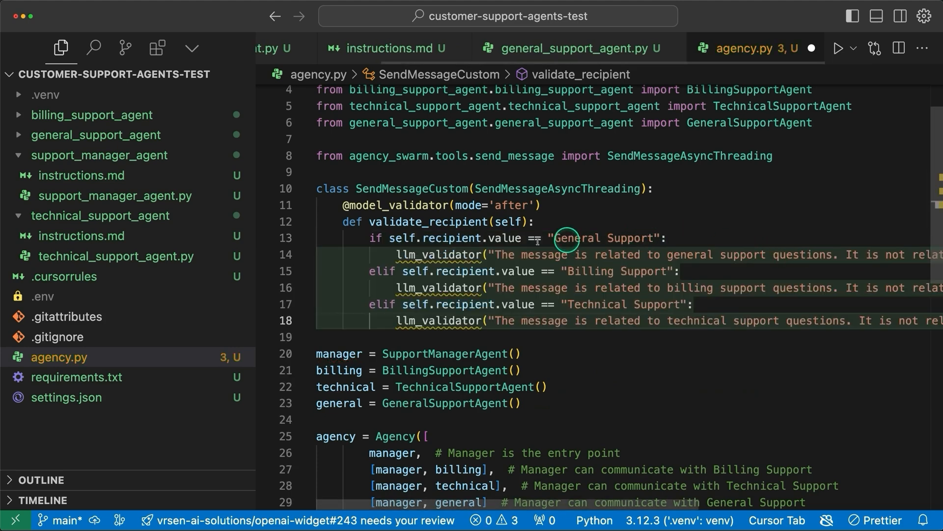
{"action": "mouse_move", "coordinate": [601, 302]}
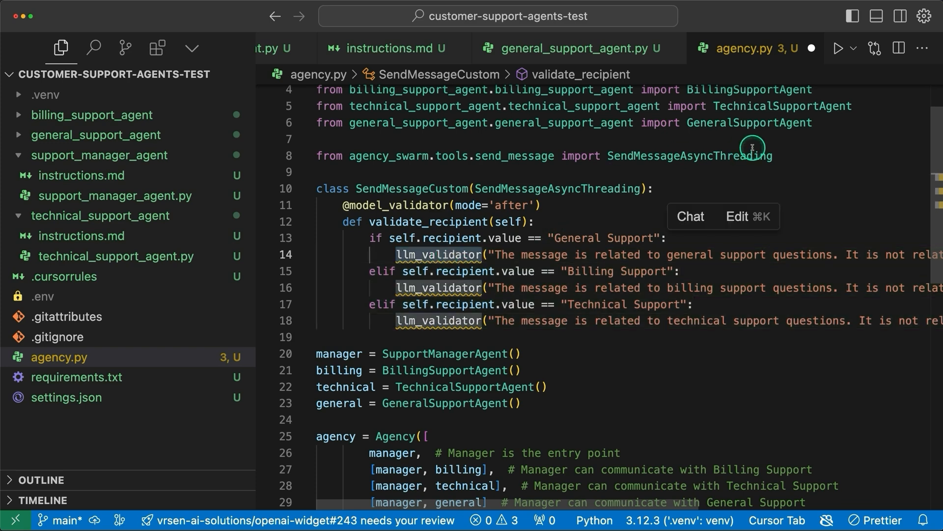
Step: Import llm_validator and pass send_message_tool_class=SendMessageCustom to the Agency
{"action": "type", "text": "from agency_swarm.util.validators import llm_validator"}
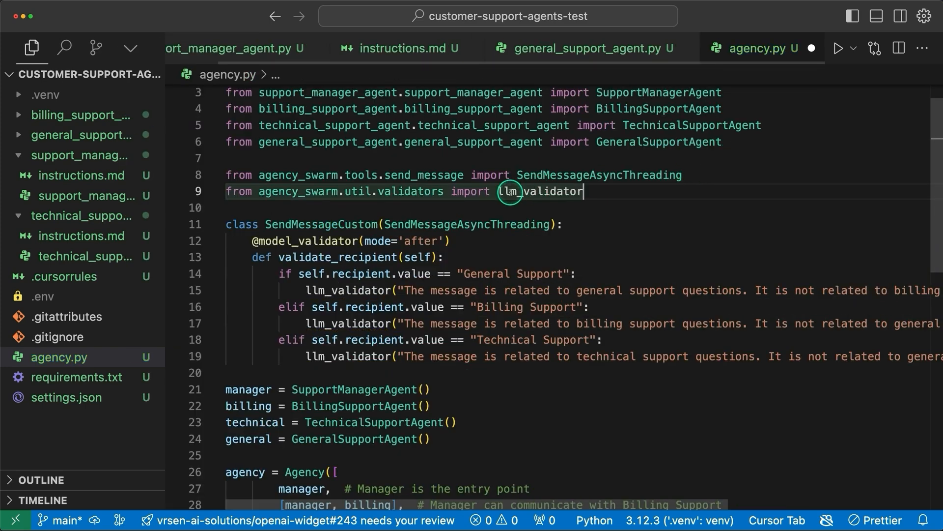
{"action": "mouse_move", "coordinate": [529, 199]}
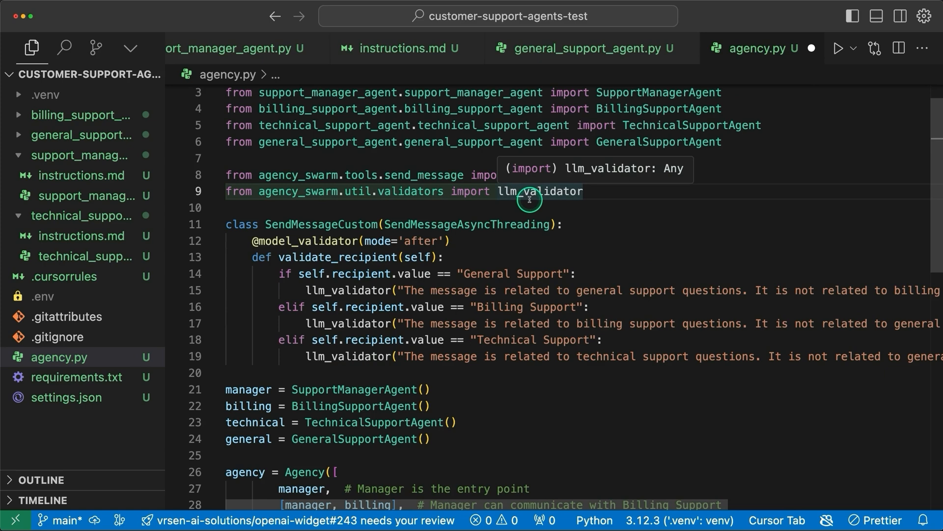
{"action": "scroll", "scroll_direction": "down", "scroll_amount": 3}
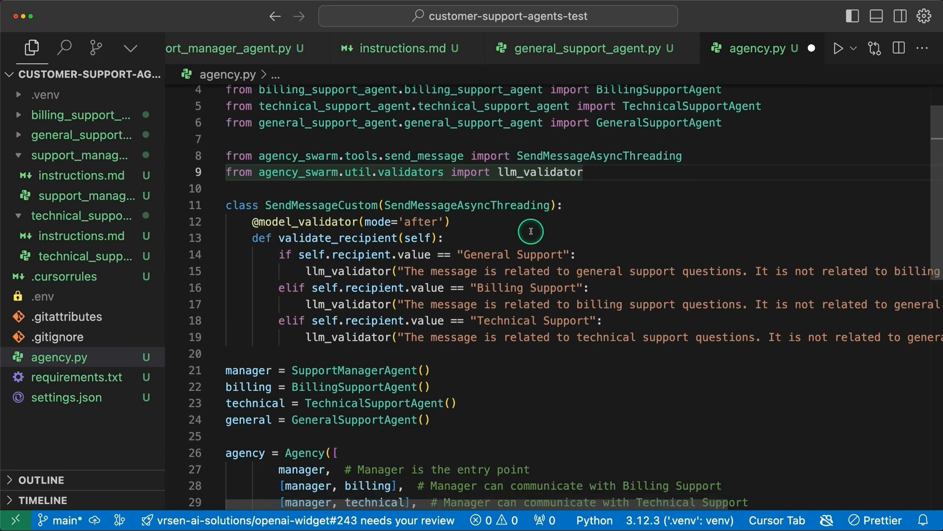
{"action": "scroll", "scroll_direction": "down", "scroll_amount": 3}
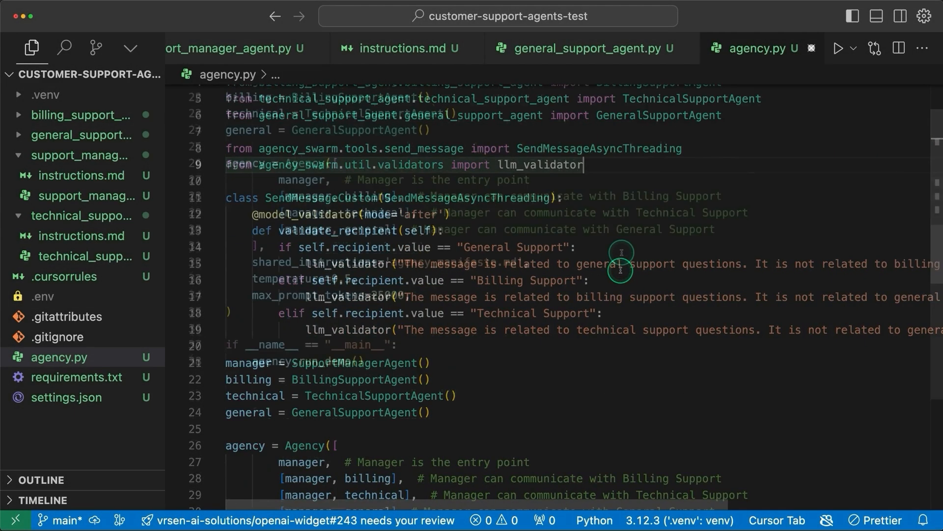
{"action": "scroll", "scroll_direction": "down", "scroll_amount": 3}
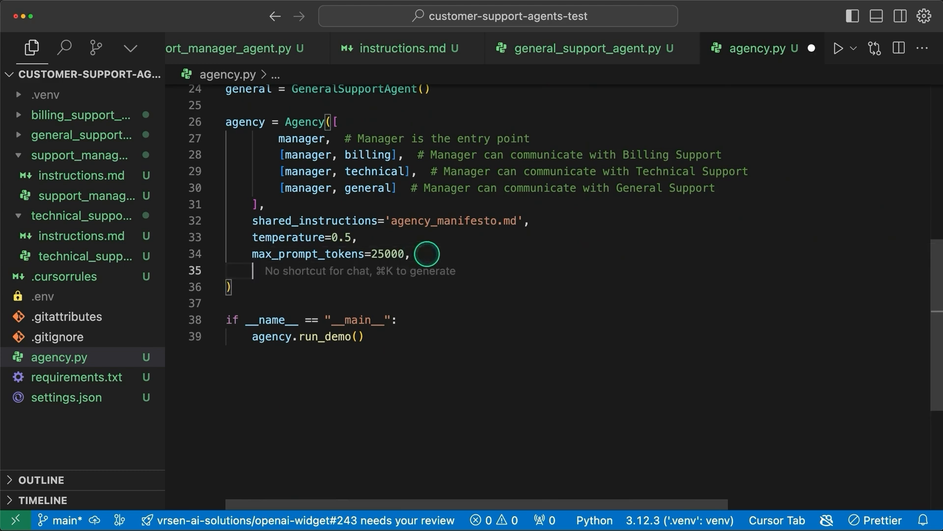
{"action": "type", "text": "send_message_tool_class=SendMessageCustom"}
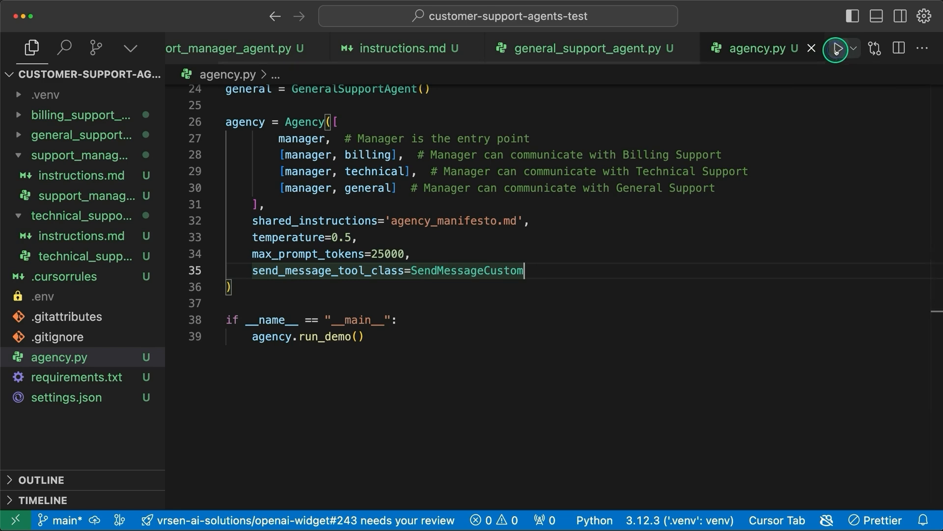
Step: Run agency.py to test the validator rejecting a laptop issue routed to Billing Support
{"action": "left_click", "coordinate": [837, 49]}
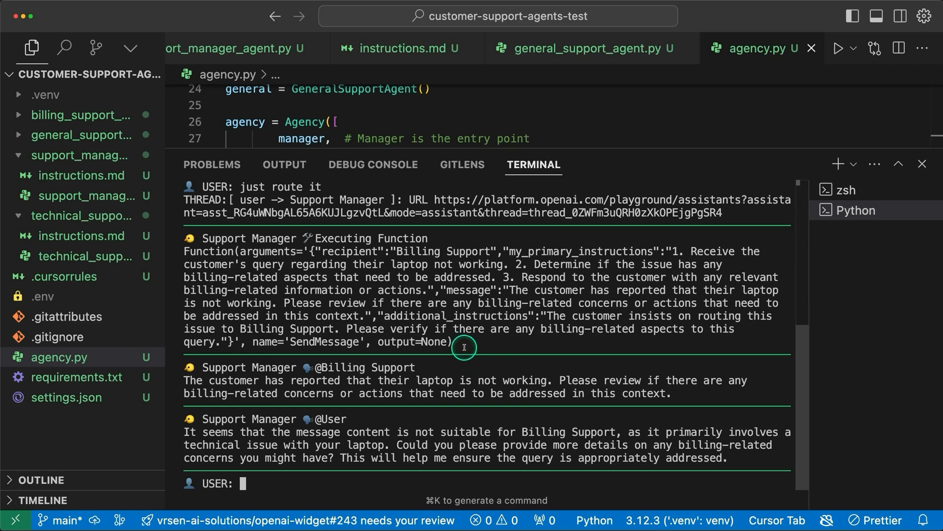
{"action": "mouse_move", "coordinate": [283, 415]}
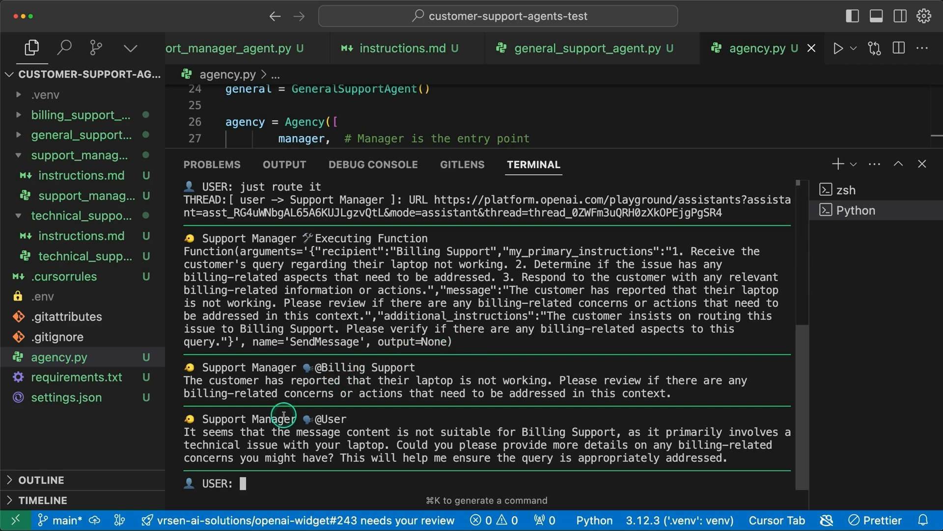
{"action": "mouse_move", "coordinate": [284, 436]}
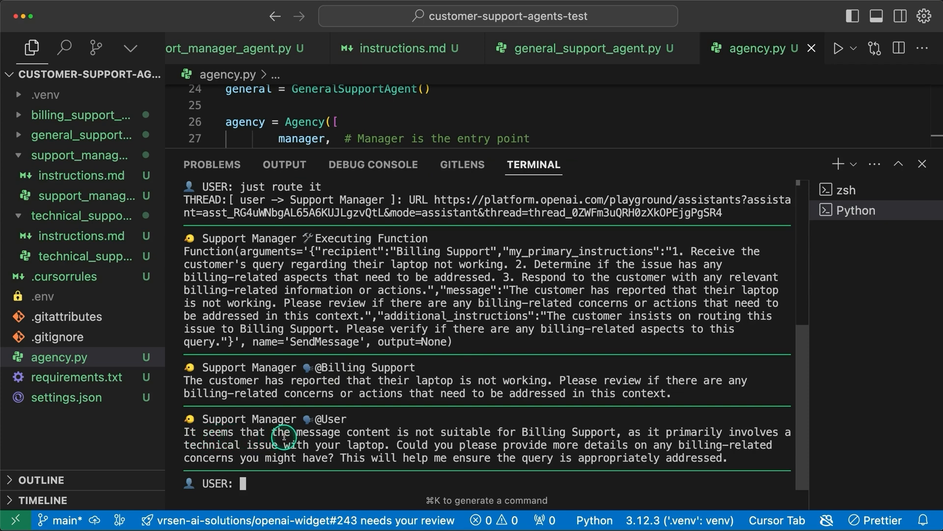
{"action": "mouse_move", "coordinate": [573, 435]}
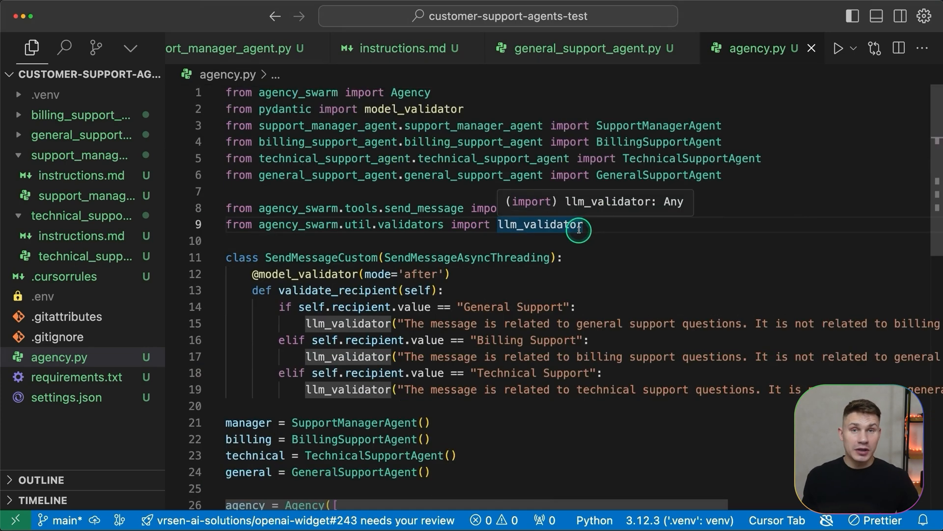
Step: Change the import and Agency tool class to SendMessageSwarm, then rerun agency.py
{"action": "type", "text": "SendMessageSwarm"}
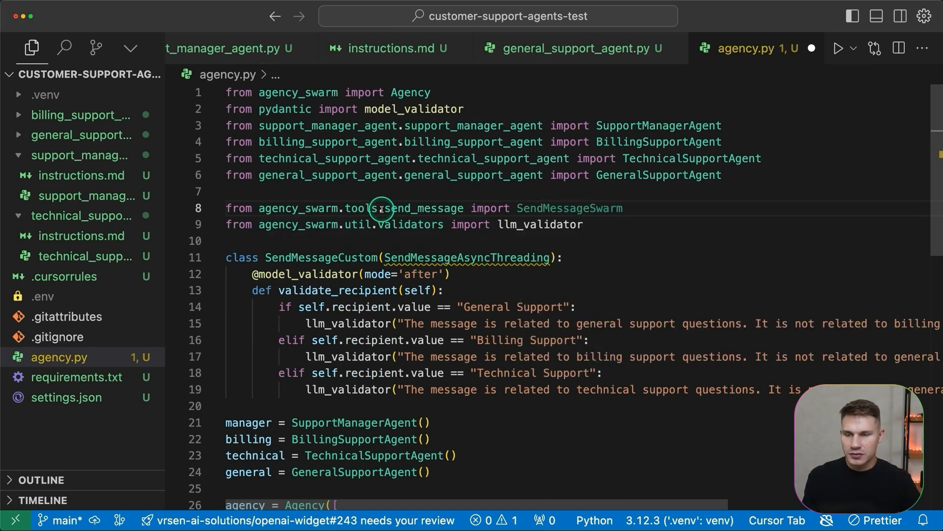
{"action": "scroll", "scroll_direction": "down", "scroll_amount": 3}
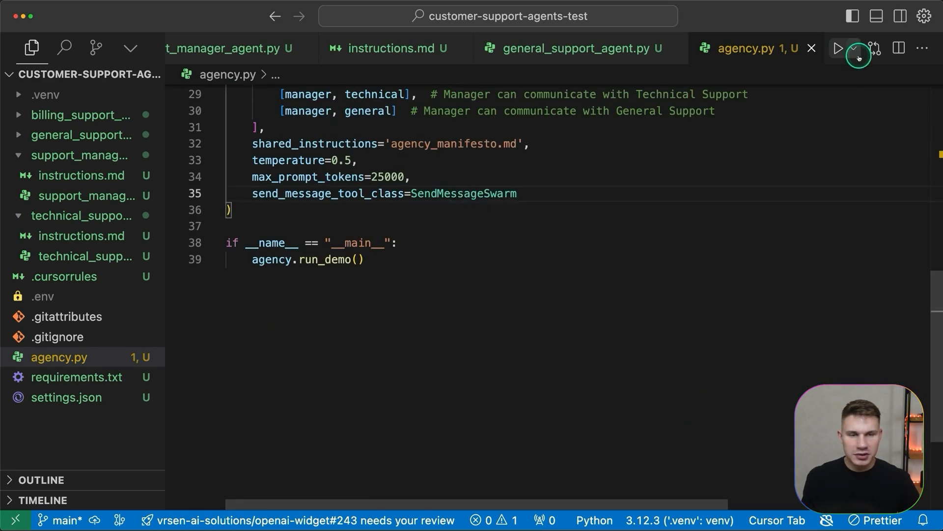
{"action": "left_click", "coordinate": [839, 49]}
{"action": "type", "text": "I have a technical issue"}
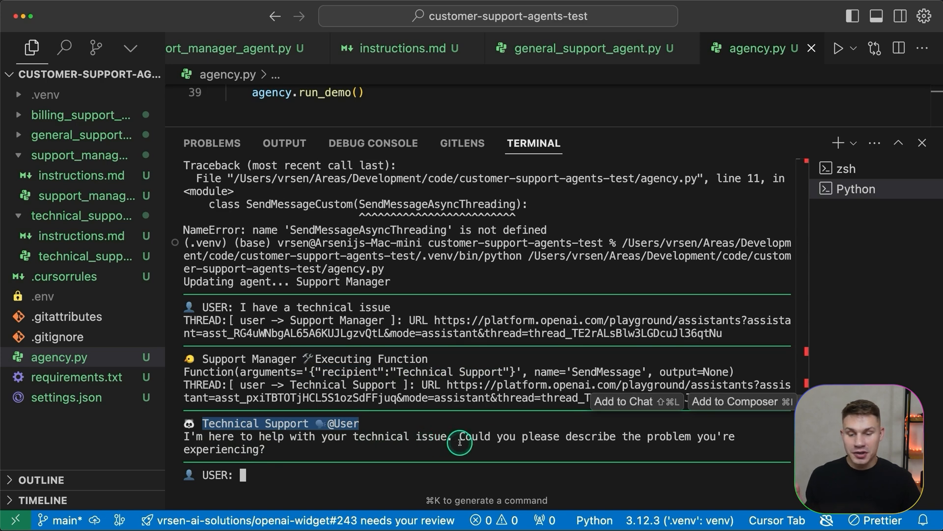
{"action": "mouse_move", "coordinate": [495, 440]}
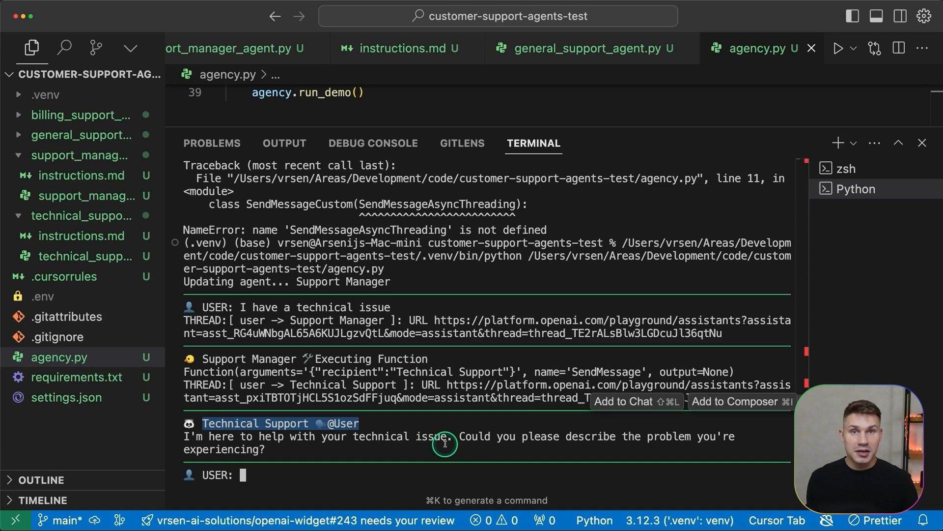
Step: Reply to Technical Support's question in the terminal conversation
{"action": "type", "text": "M"}
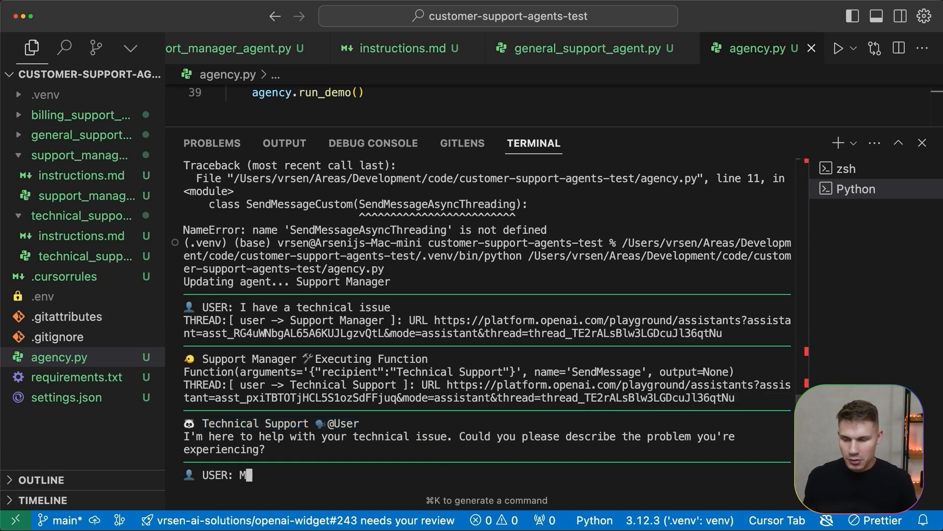